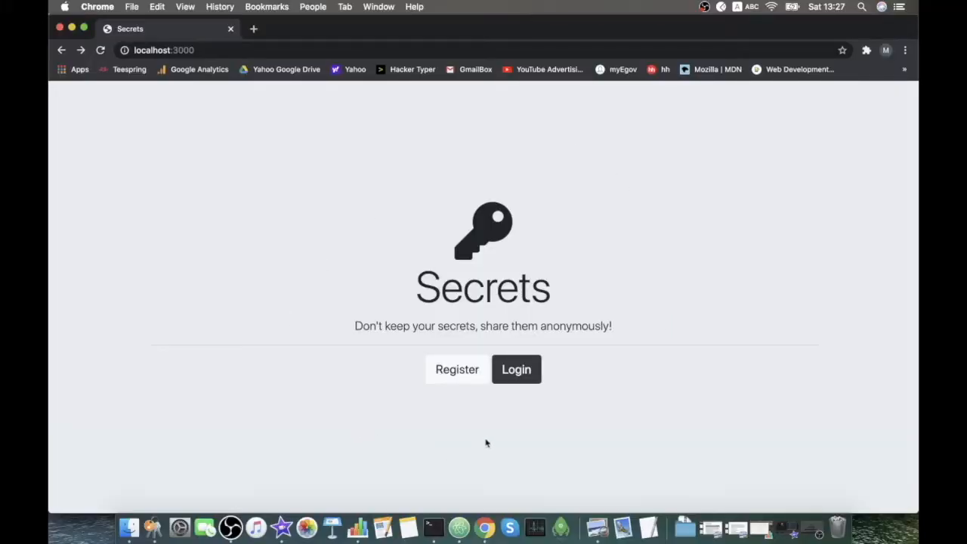
{"action": "mouse_move", "coordinate": [450, 411]}
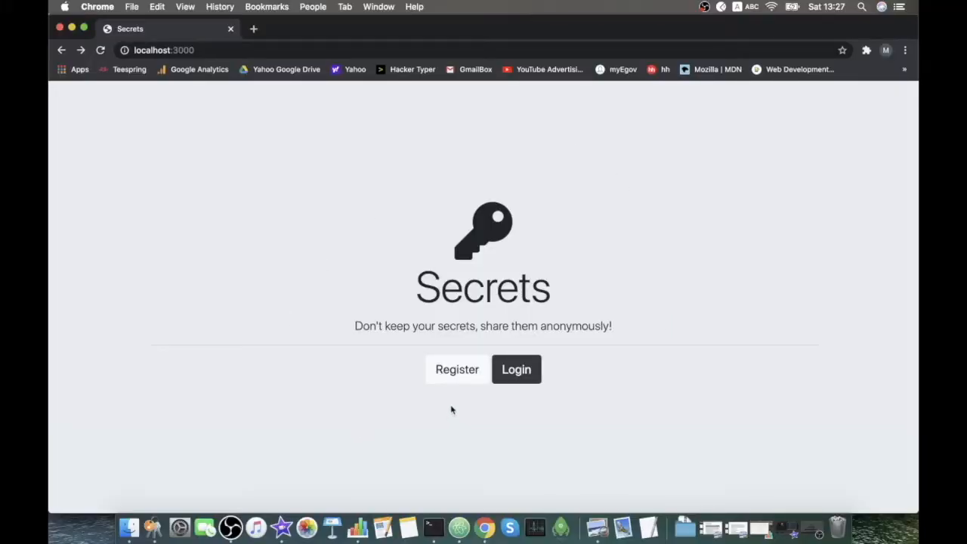
{"action": "mouse_move", "coordinate": [456, 369]}
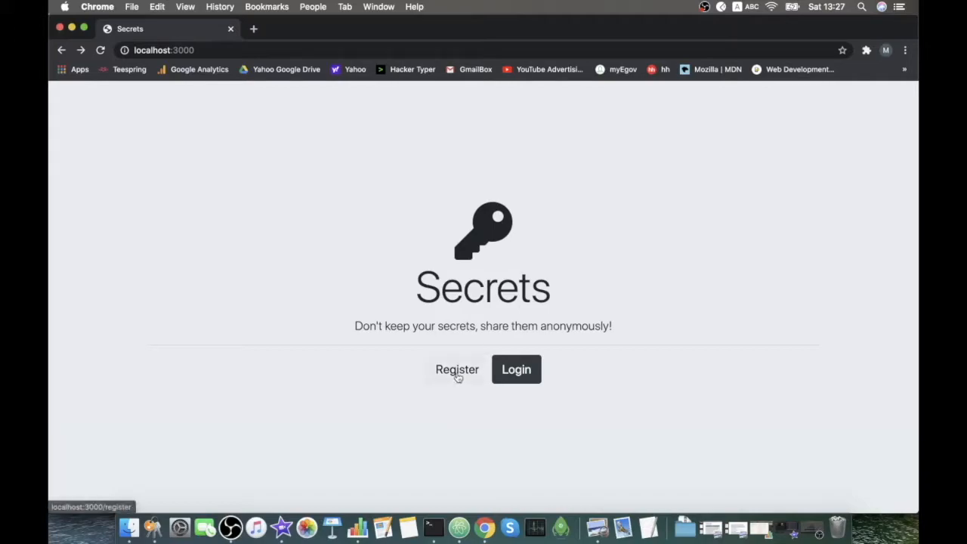
Step: Go to the Secrets app's Register page on localhost:3000
{"action": "left_click", "coordinate": [456, 369]}
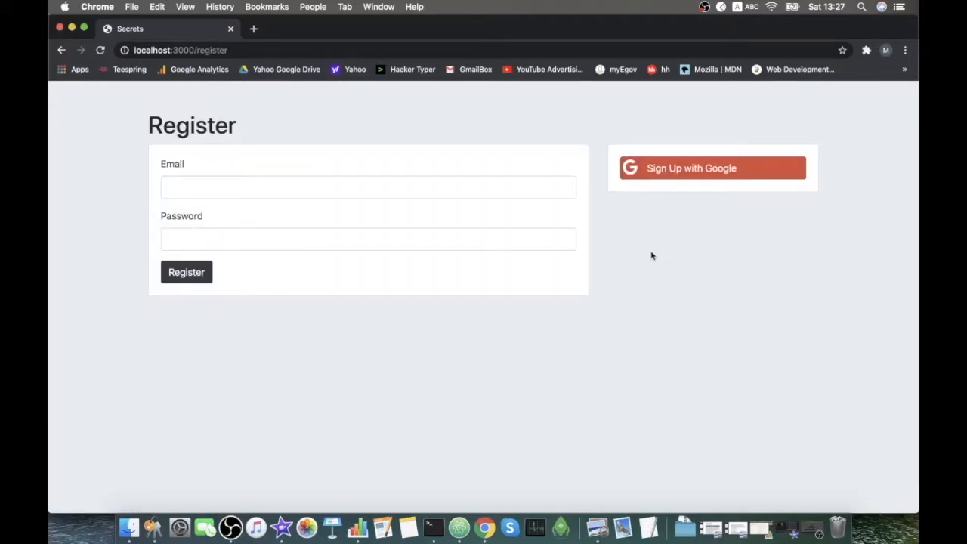
{"action": "mouse_move", "coordinate": [701, 200]}
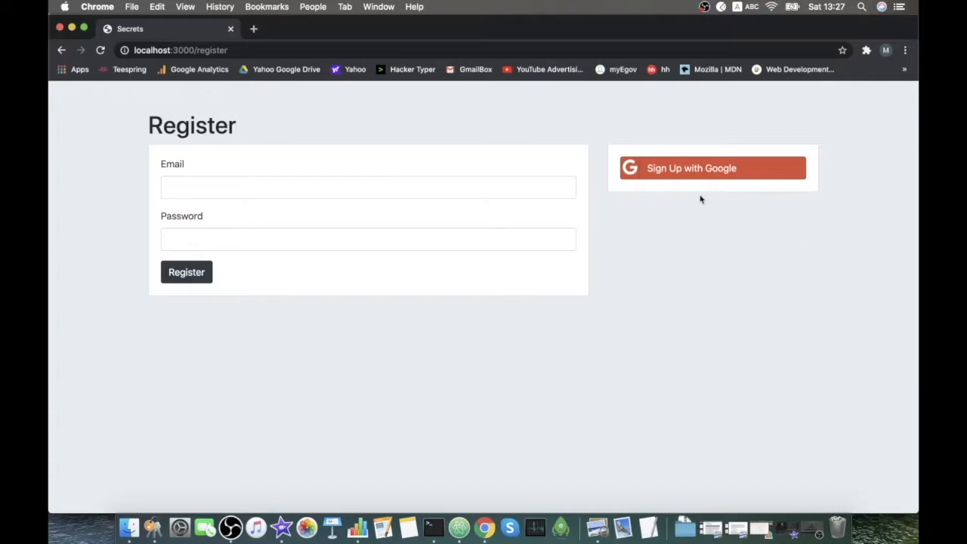
{"action": "mouse_move", "coordinate": [800, 203]}
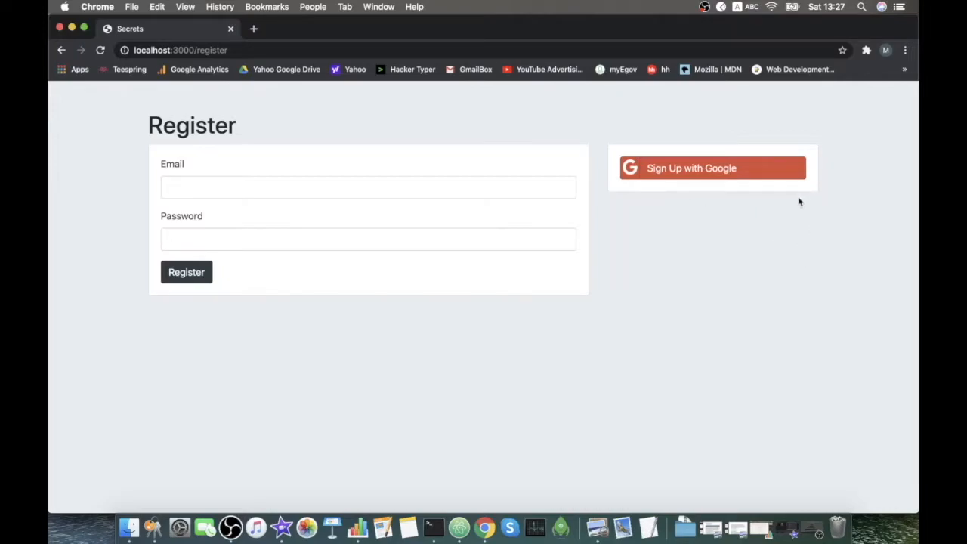
{"action": "mouse_move", "coordinate": [381, 169]}
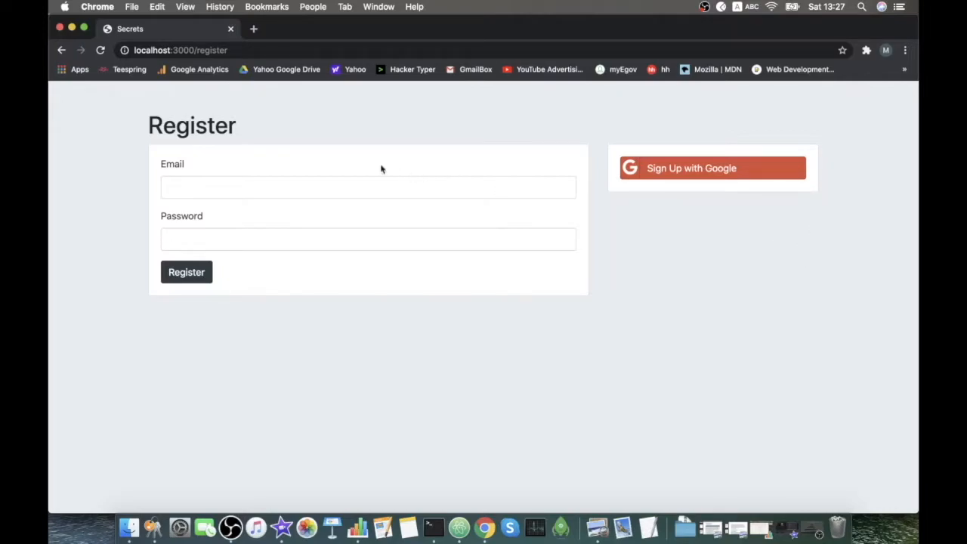
{"action": "mouse_move", "coordinate": [846, 129]}
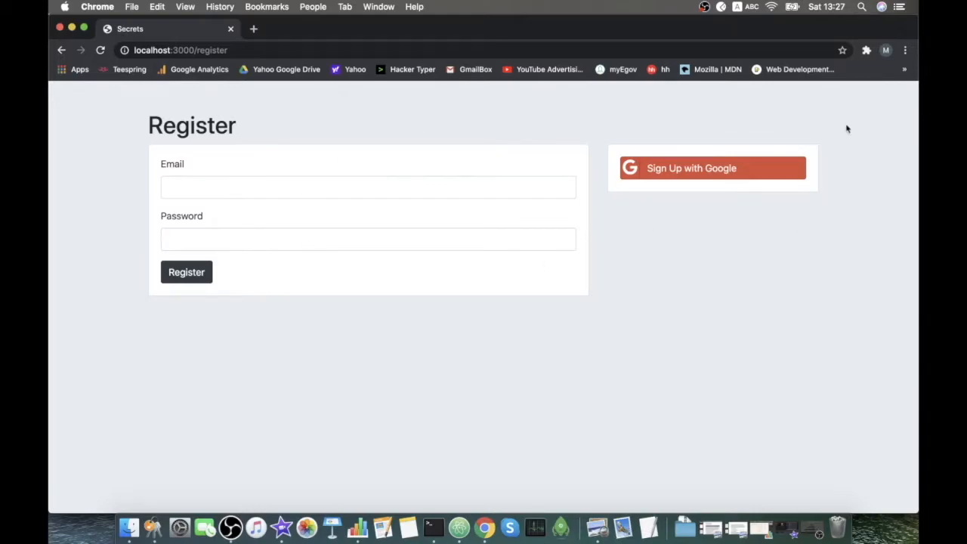
{"action": "mouse_move", "coordinate": [718, 235]}
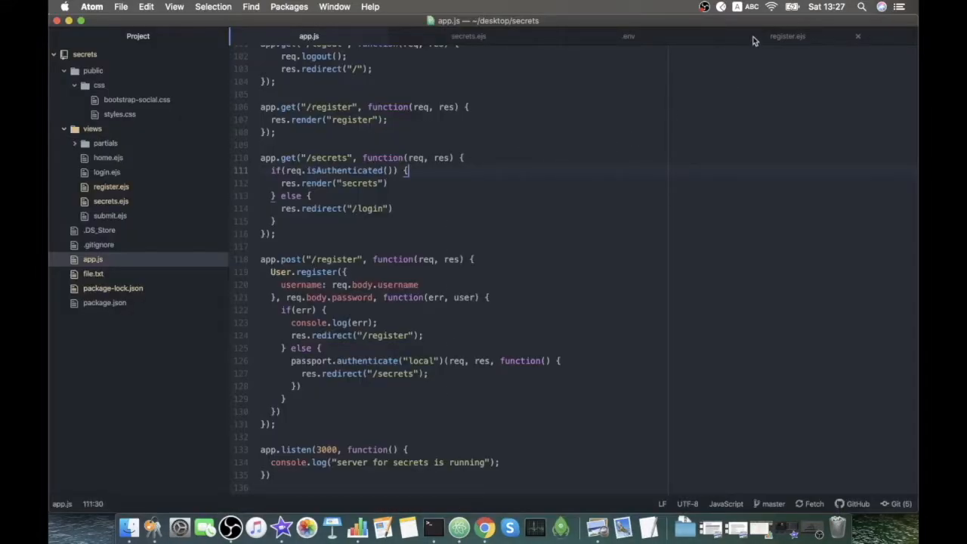
Step: In register.ejs, turn the duplicated Google card into a Facebook card linking to /auth/facebook
{"action": "left_click", "coordinate": [787, 37]}
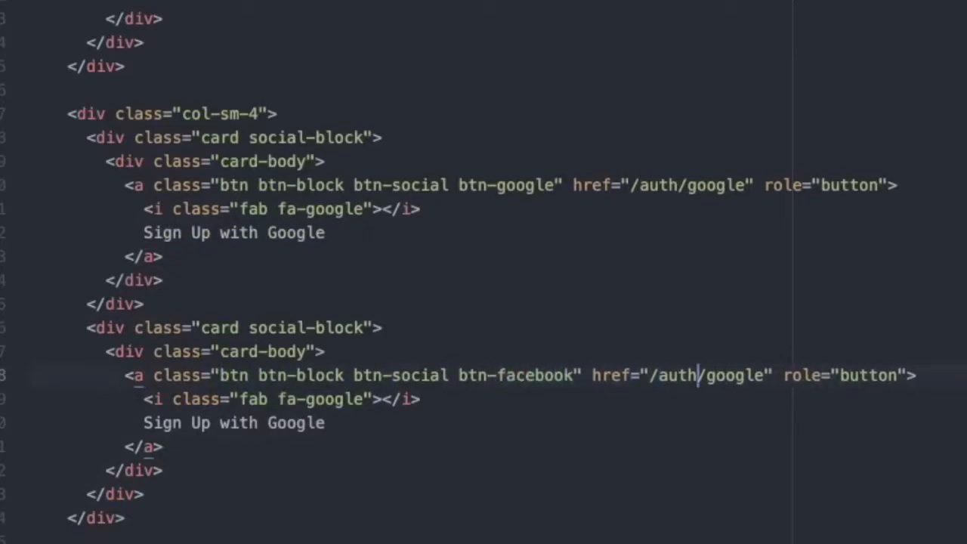
{"action": "double_click", "coordinate": [733, 375]}
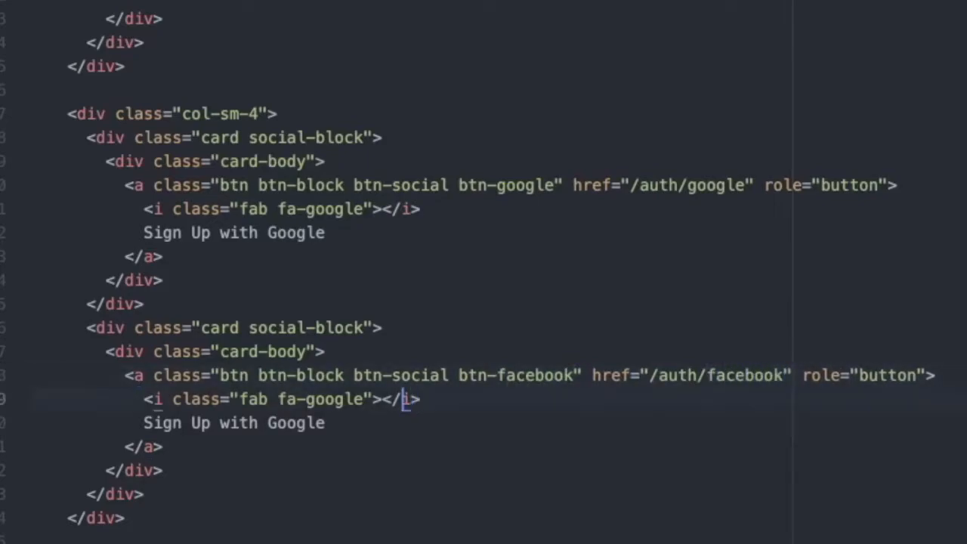
{"action": "type", "text": "facebook"}
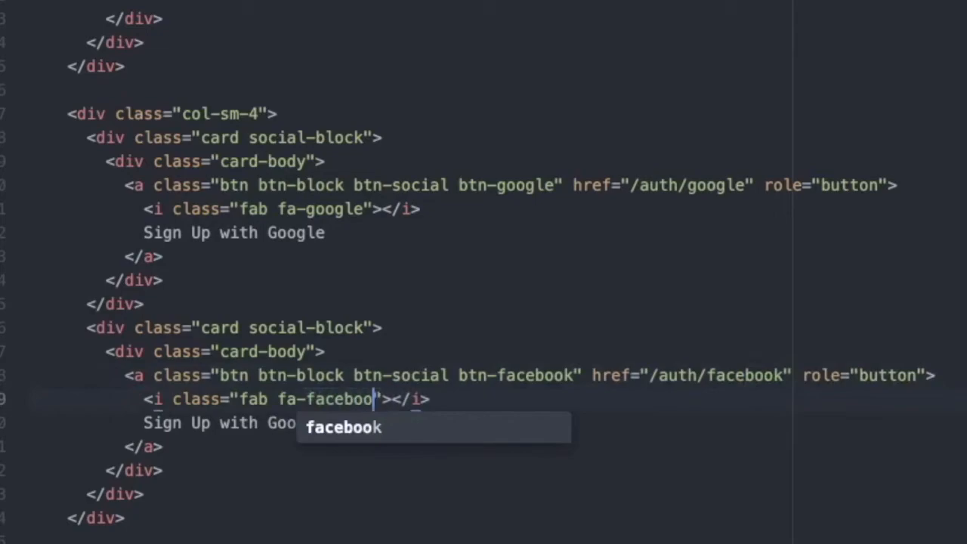
{"action": "type", "text": "Faceb"}
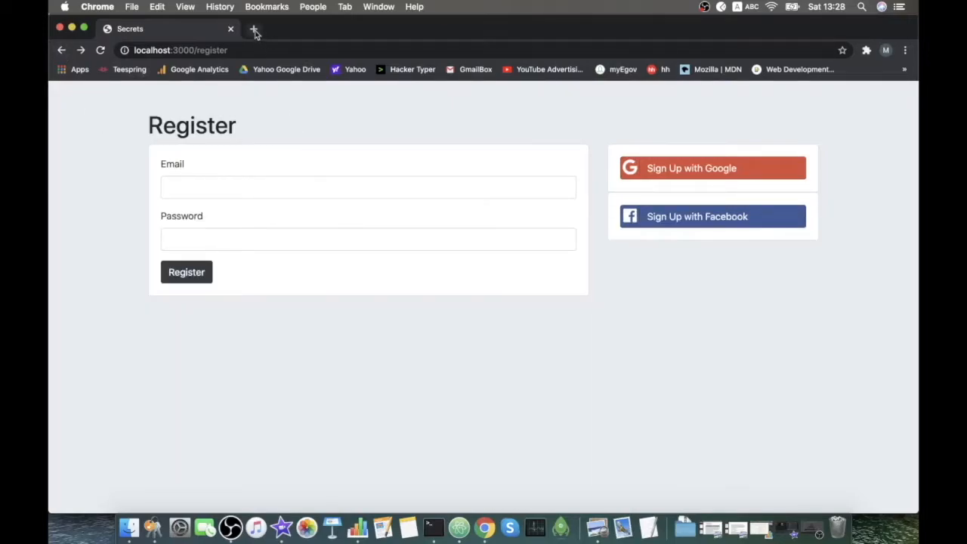
Step: Search 'implement login with facebook' and open the Facebook Login developer docs result
{"action": "left_click", "coordinate": [254, 28]}
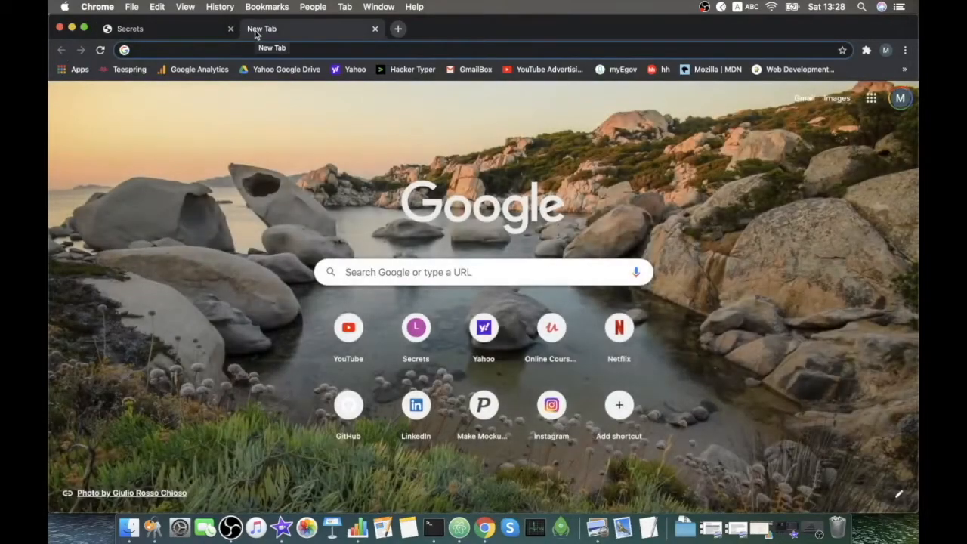
{"action": "type", "text": "implement login with facebook"}
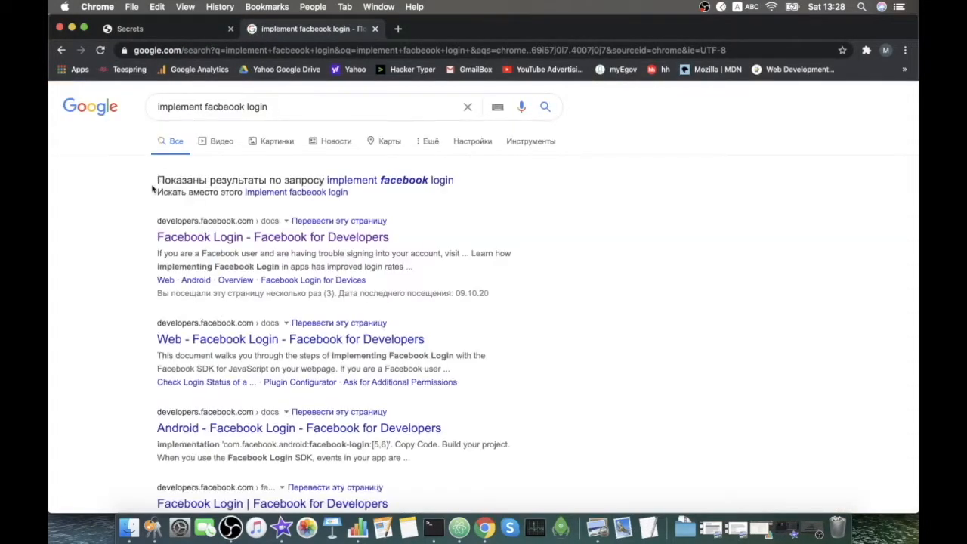
{"action": "left_click", "coordinate": [272, 236]}
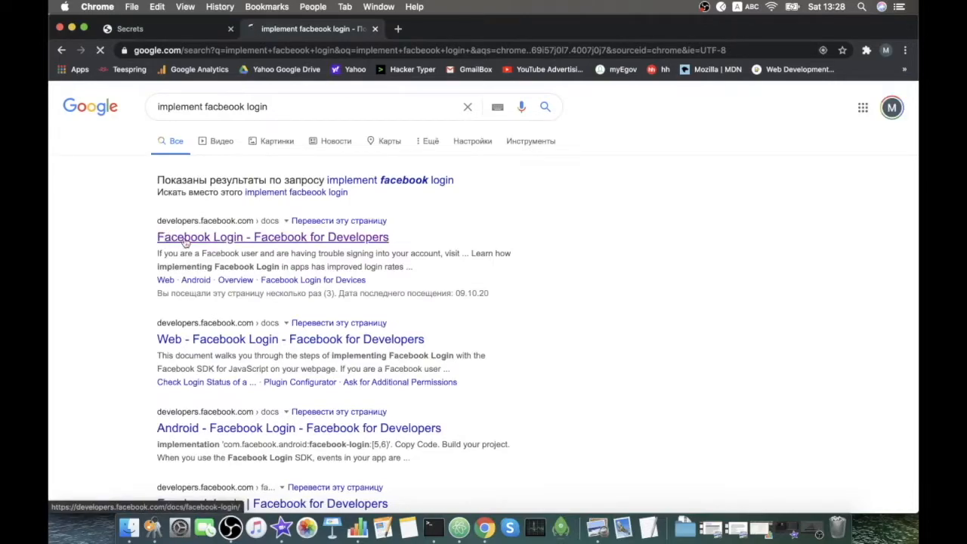
{"action": "left_click", "coordinate": [272, 236]}
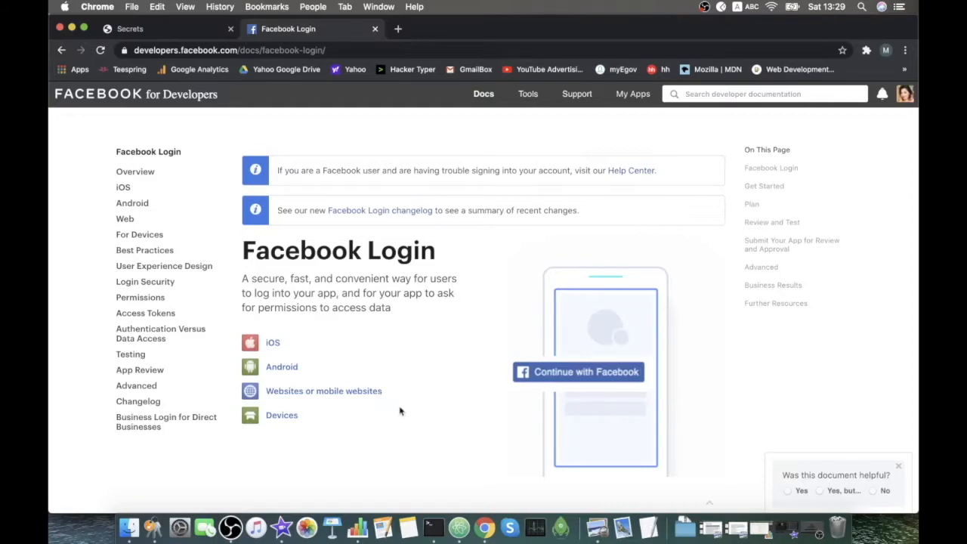
Step: Go to the Facebook Login Overview page in the docs
{"action": "scroll", "scroll_direction": "down", "scroll_amount": 3}
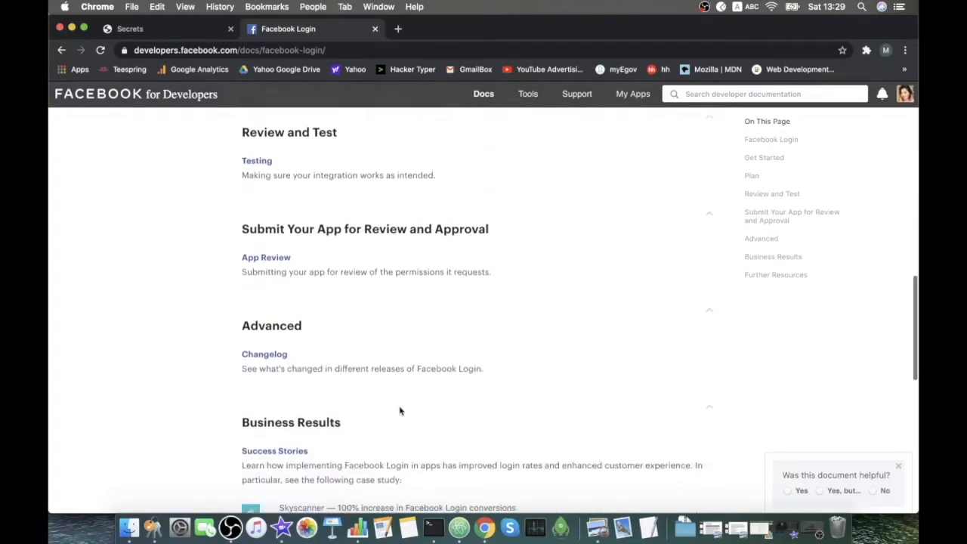
{"action": "scroll", "scroll_direction": "up", "scroll_amount": 3}
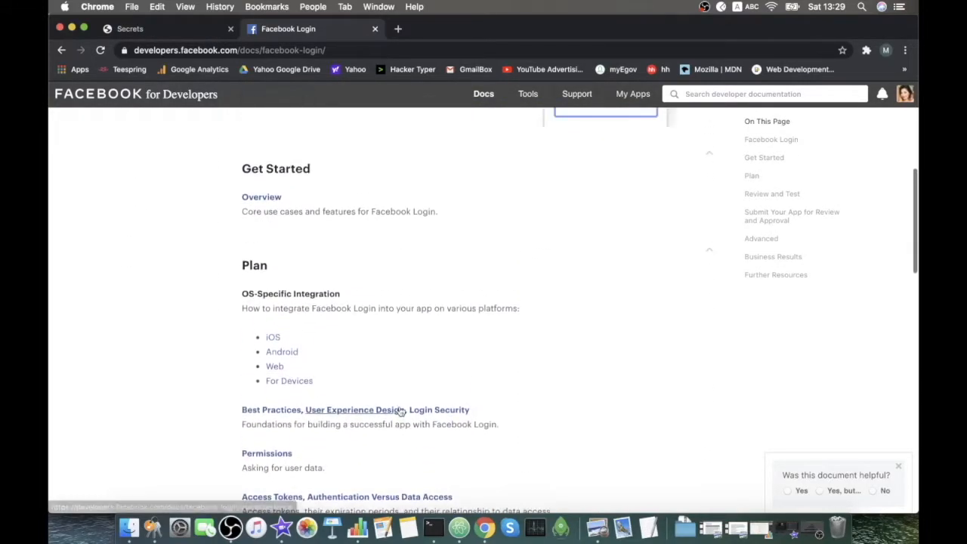
{"action": "left_click", "coordinate": [262, 197]}
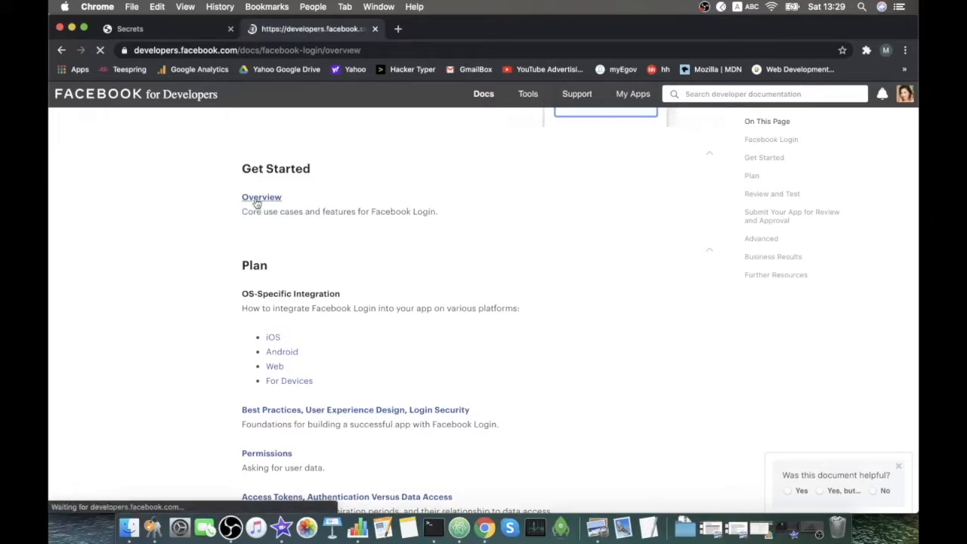
{"action": "left_click", "coordinate": [260, 197]}
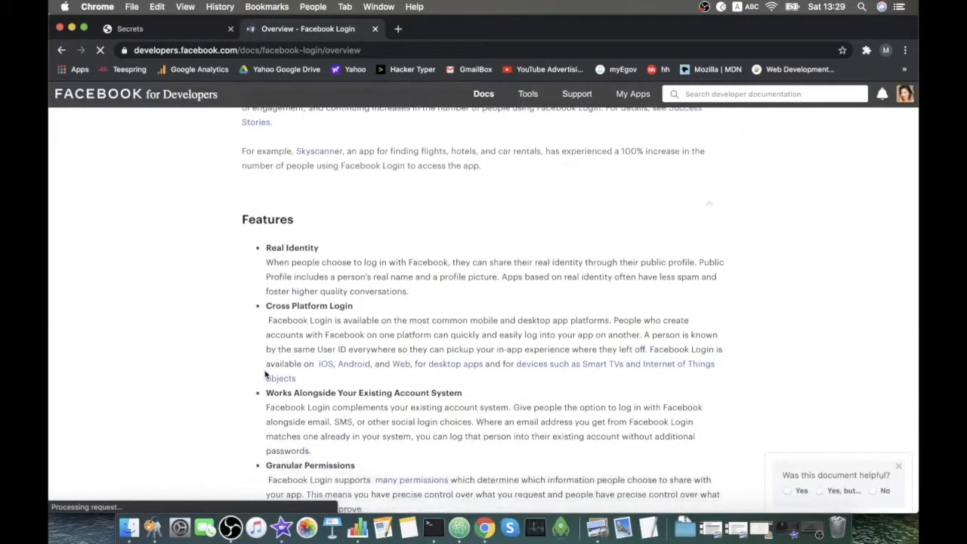
Step: Under Start Building, open the guide For Web and Mobile Web Apps
{"action": "scroll", "scroll_direction": "down", "scroll_amount": 3}
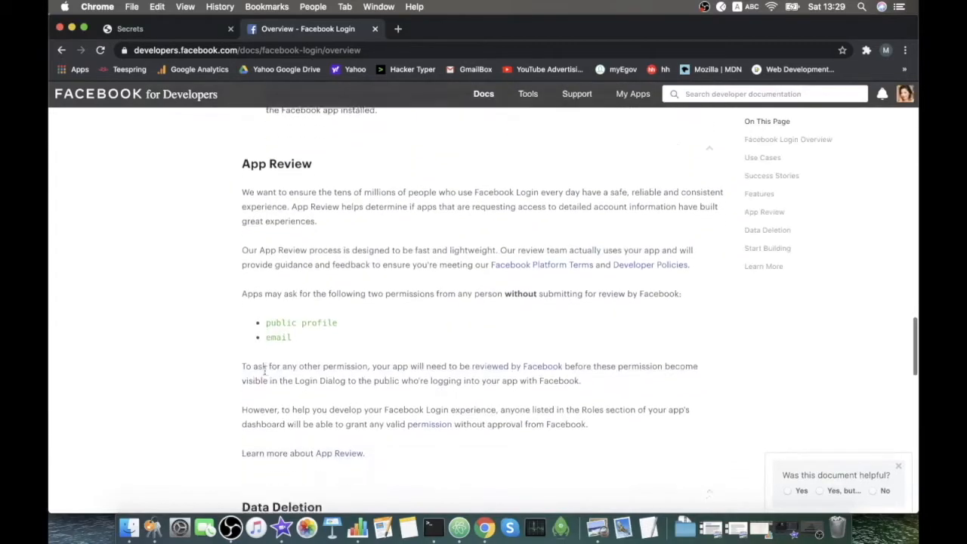
{"action": "scroll", "scroll_direction": "down", "scroll_amount": 3}
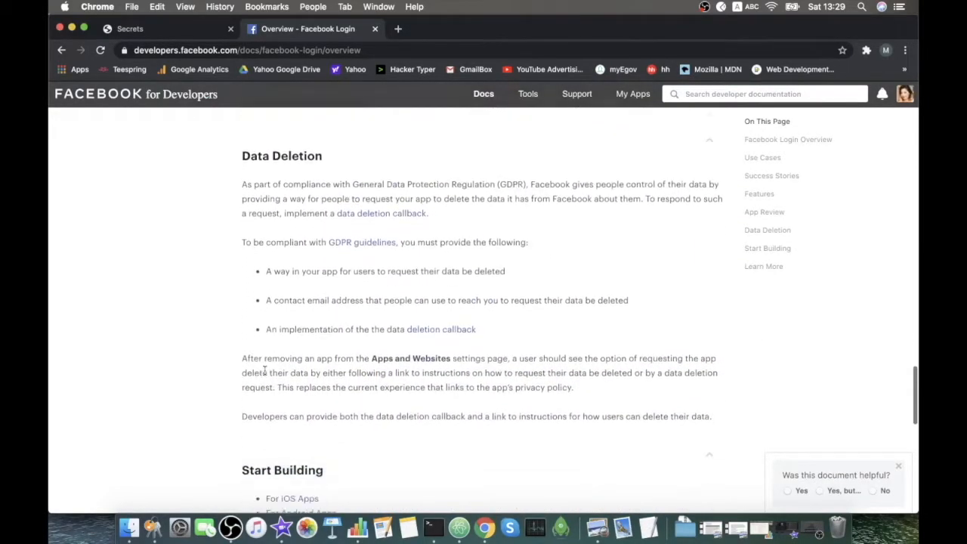
{"action": "scroll", "scroll_direction": "down", "scroll_amount": 3}
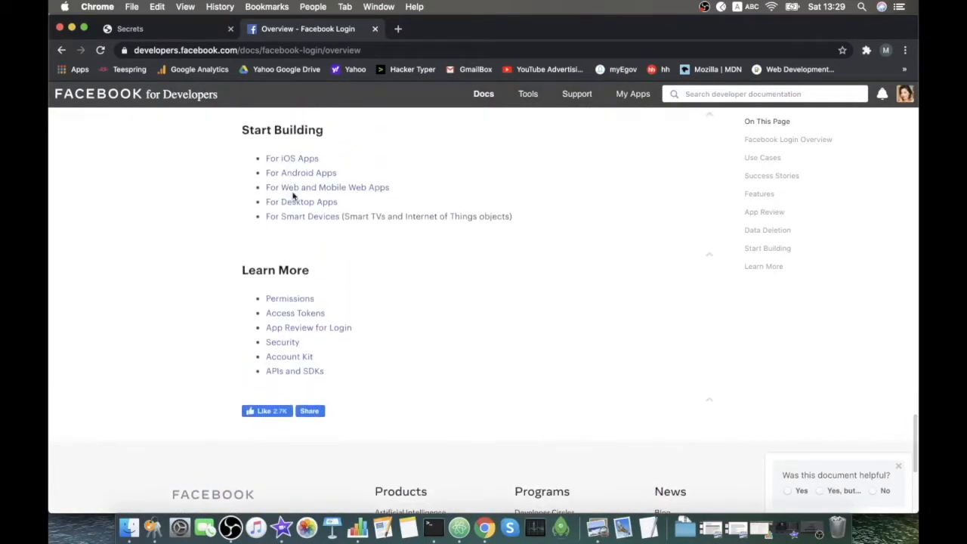
{"action": "left_click", "coordinate": [326, 187]}
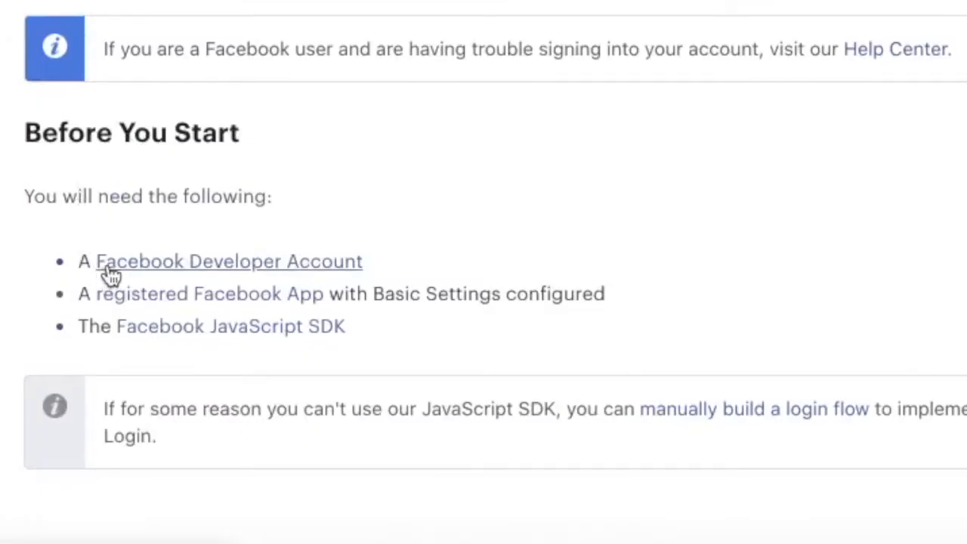
{"action": "mouse_move", "coordinate": [164, 310]}
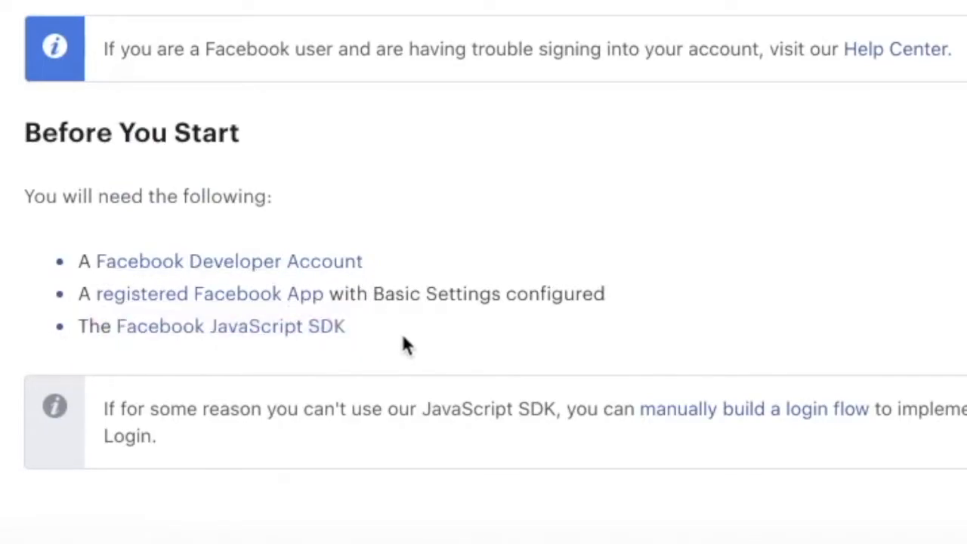
{"action": "mouse_move", "coordinate": [381, 333]}
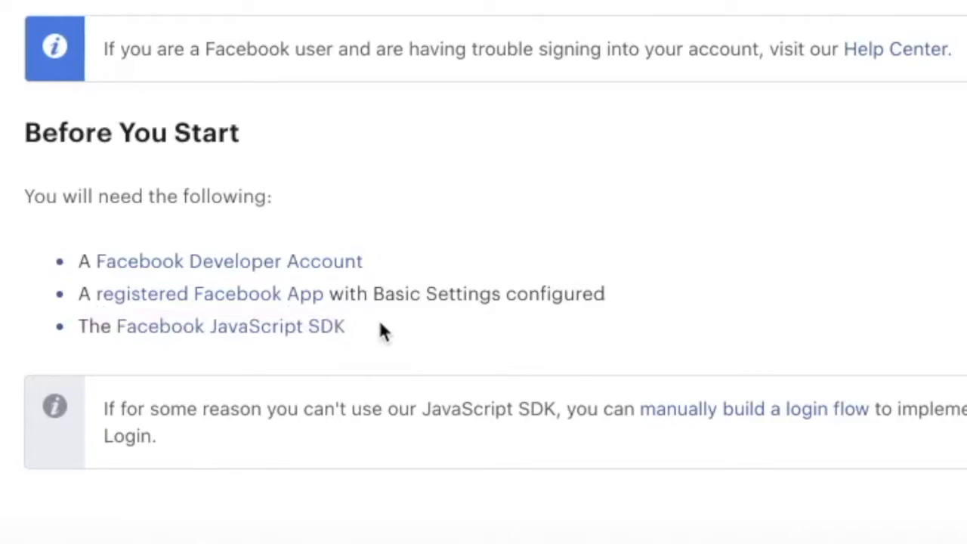
{"action": "mouse_move", "coordinate": [381, 275]}
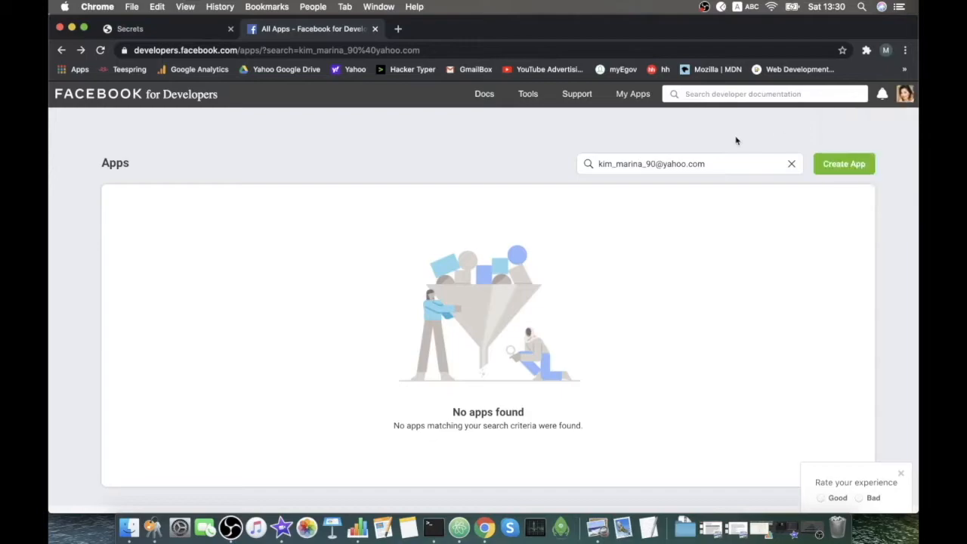
Step: From the account menu go to See All Apps and start Create App
{"action": "left_click", "coordinate": [903, 93]}
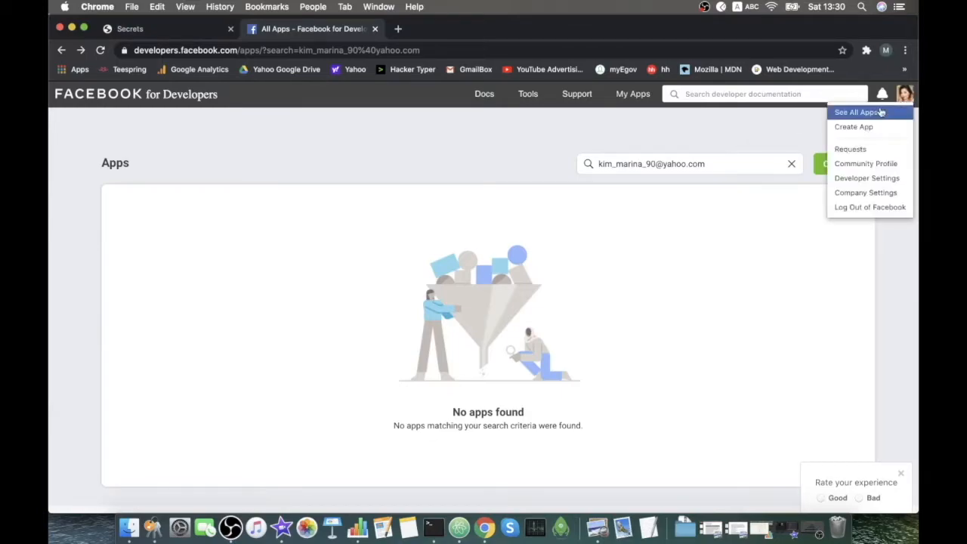
{"action": "left_click", "coordinate": [859, 112]}
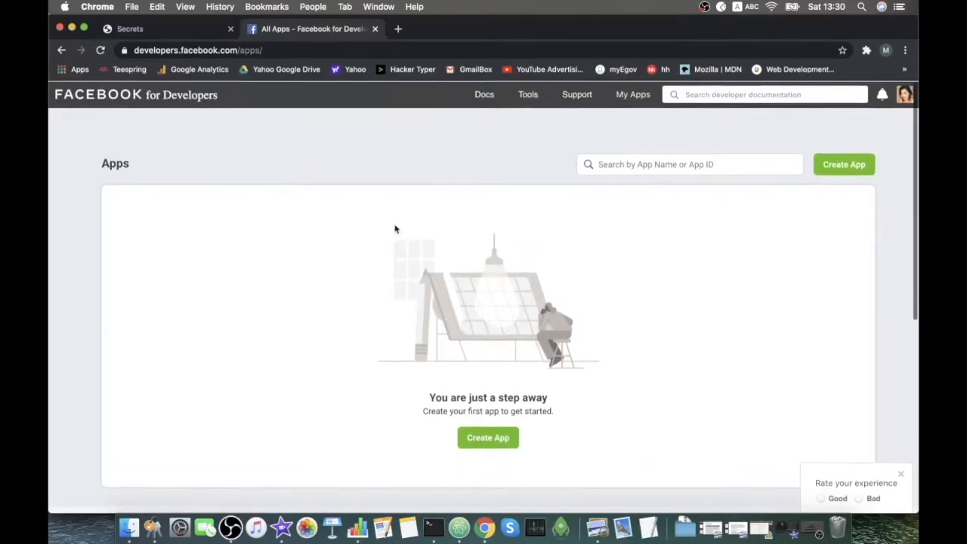
{"action": "left_click", "coordinate": [843, 163]}
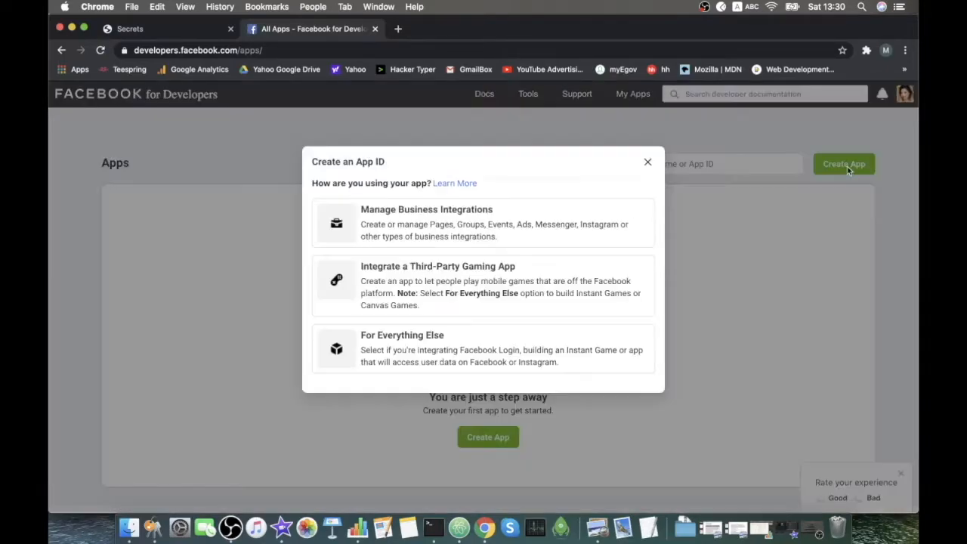
{"action": "mouse_move", "coordinate": [486, 350]}
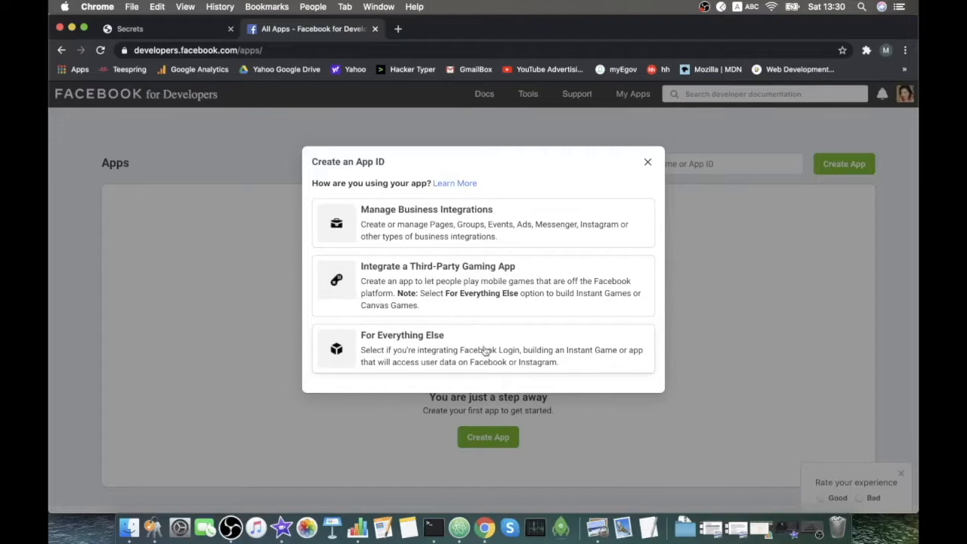
Step: Choose For Everything Else and create an app ID with display name 'secrets'
{"action": "left_click", "coordinate": [483, 347]}
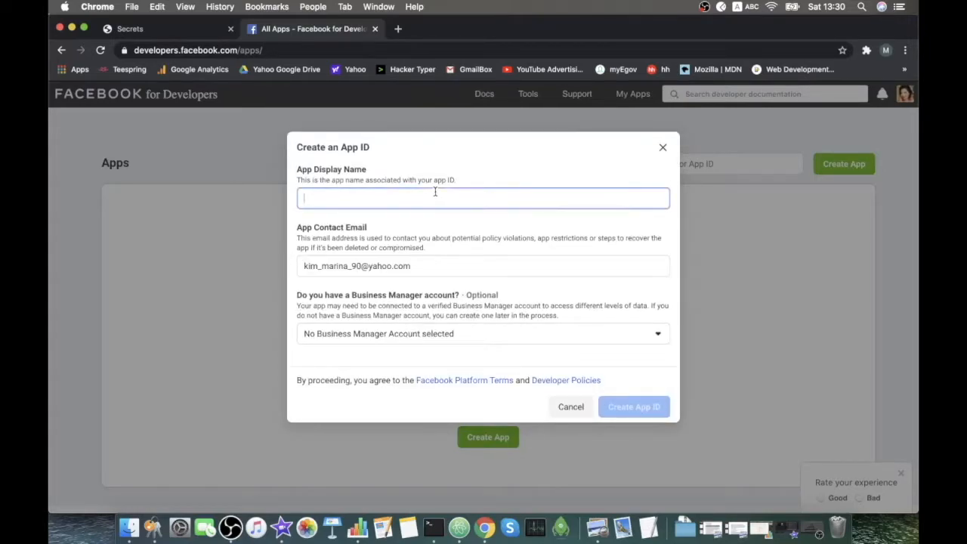
{"action": "type", "text": "secrets"}
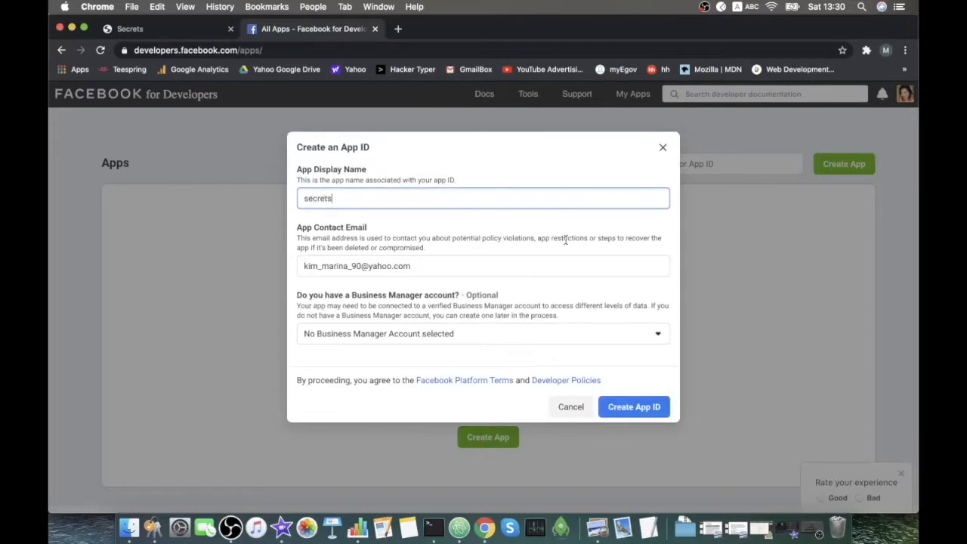
{"action": "left_click", "coordinate": [635, 406]}
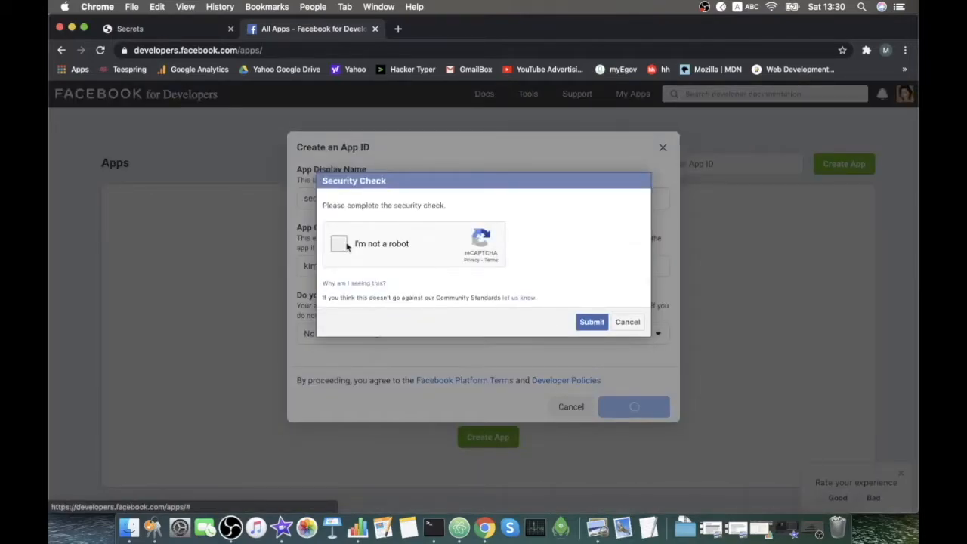
Step: Pass the not-a-robot reCAPTCHA check and submit to create the app
{"action": "left_click", "coordinate": [339, 243]}
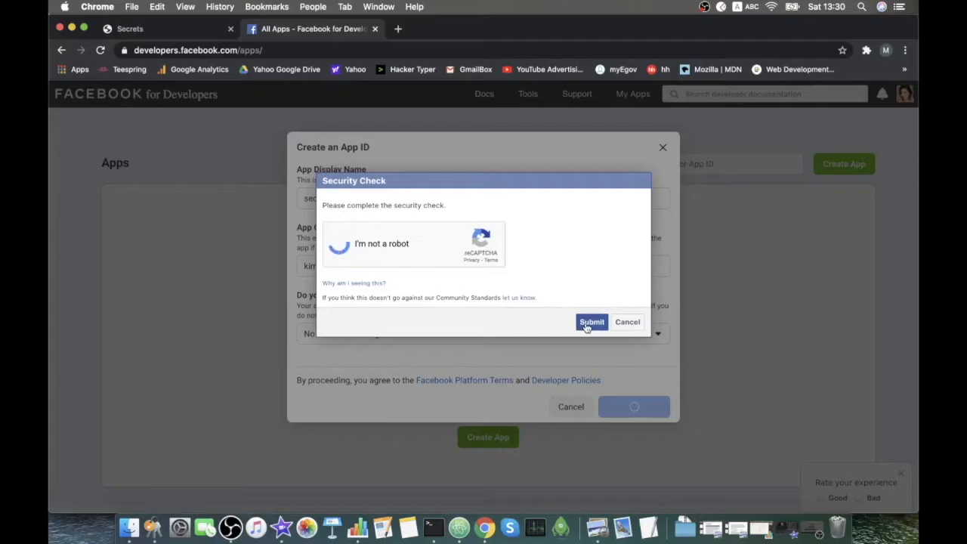
{"action": "left_click", "coordinate": [592, 322]}
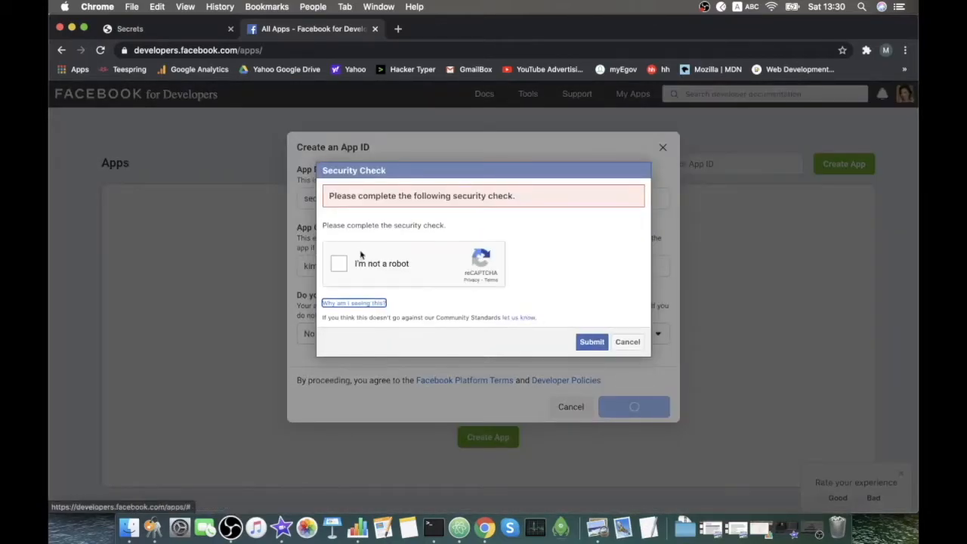
{"action": "left_click", "coordinate": [338, 263]}
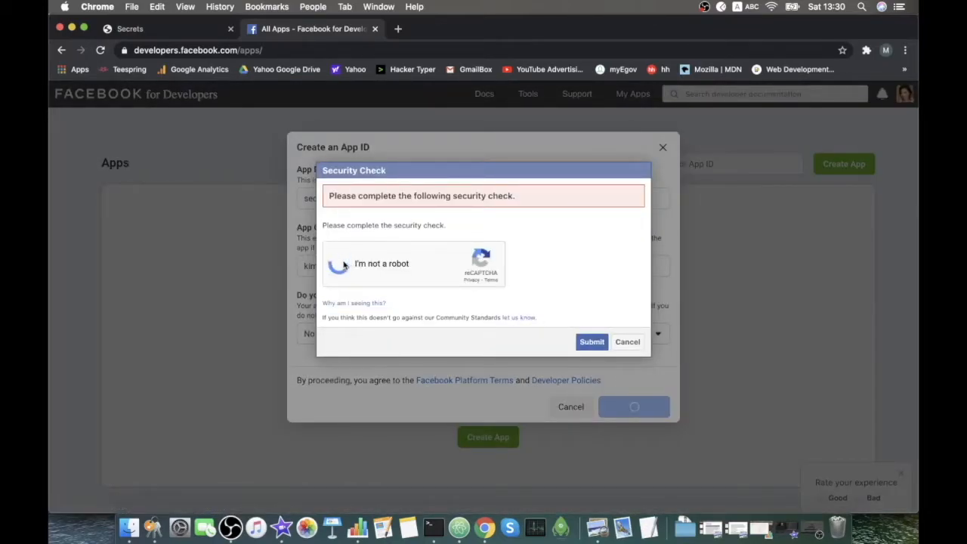
{"action": "left_click", "coordinate": [342, 263]}
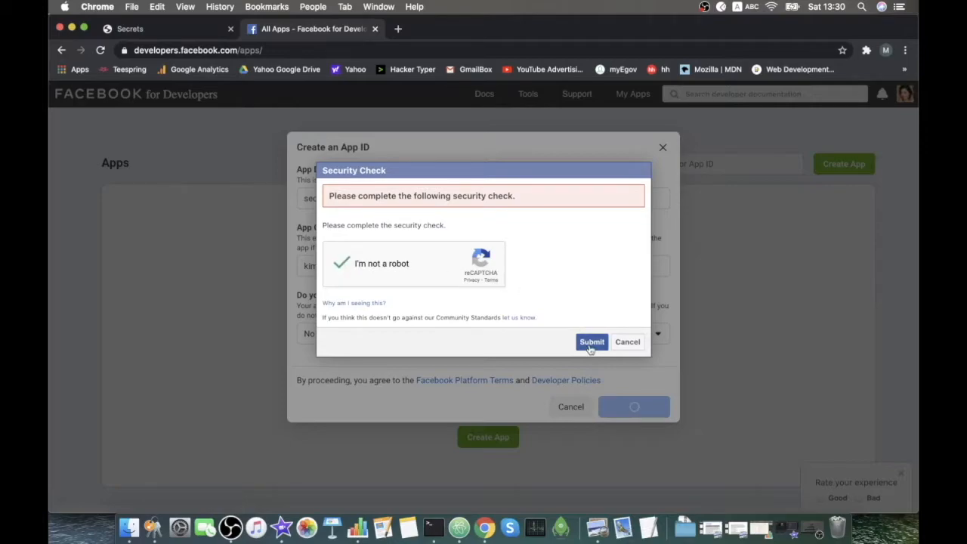
{"action": "left_click", "coordinate": [593, 342]}
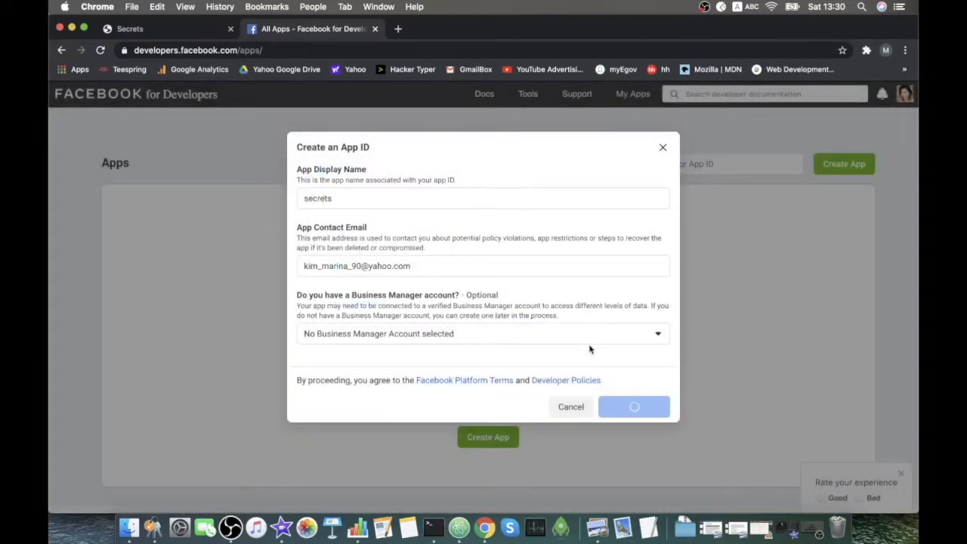
{"action": "left_click", "coordinate": [634, 407]}
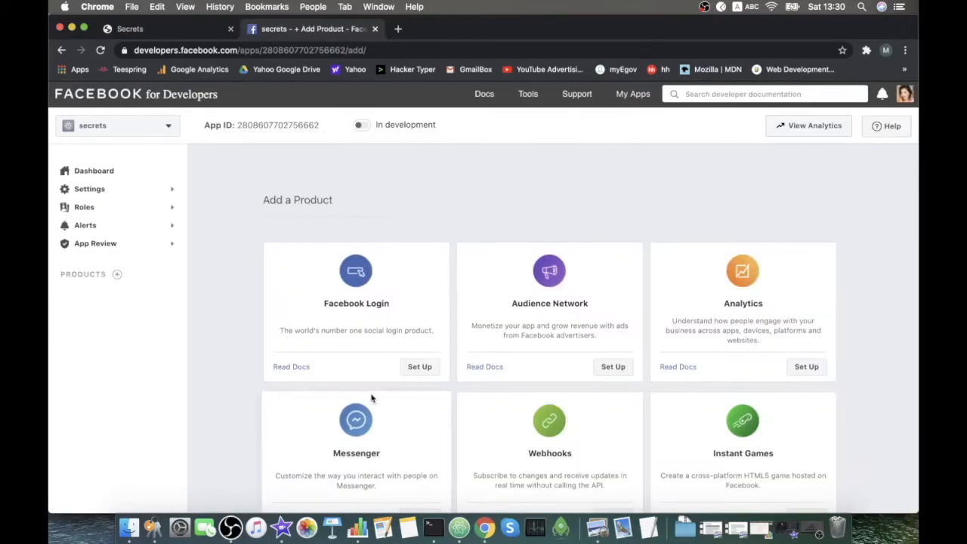
Step: Set up the Facebook Login product for the Web platform and begin the site URL
{"action": "left_click", "coordinate": [420, 367]}
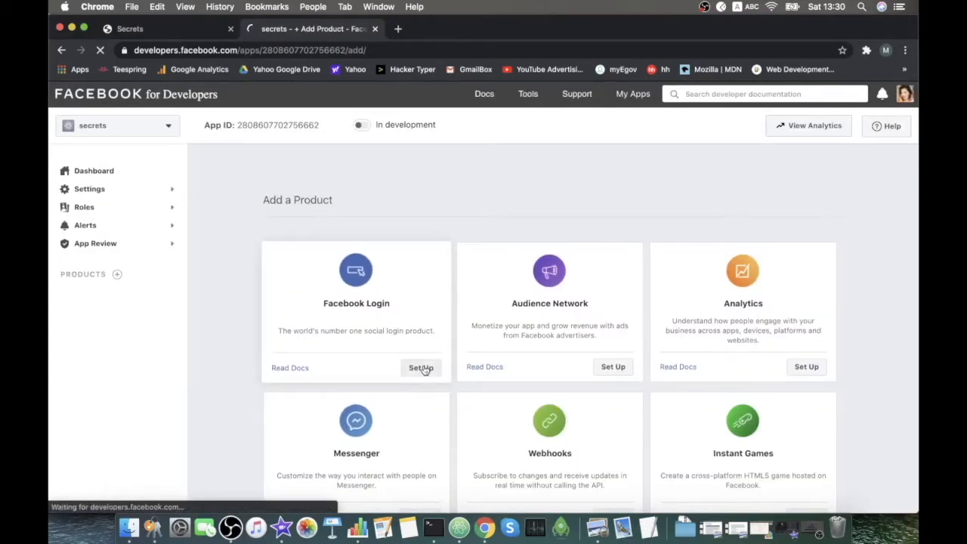
{"action": "left_click", "coordinate": [420, 368]}
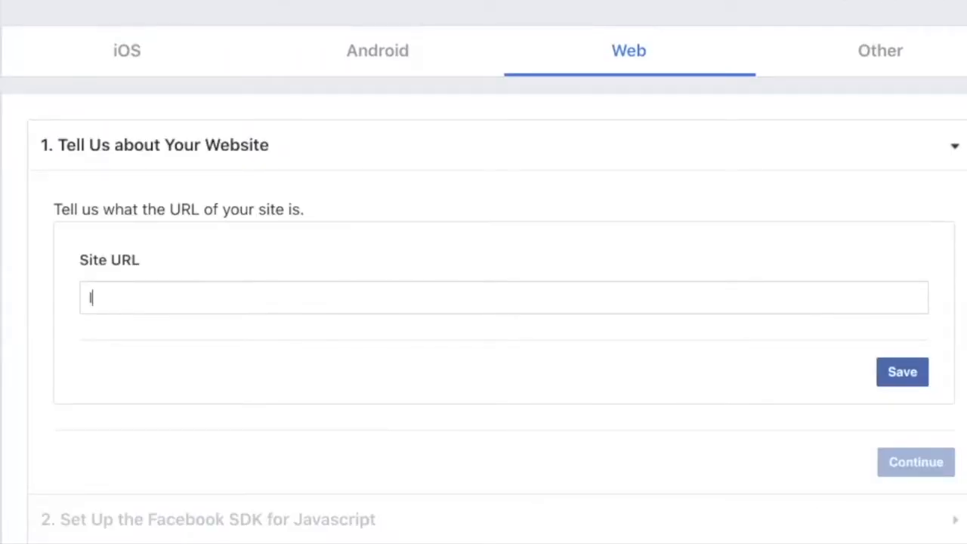
{"action": "type", "text": "htt"}
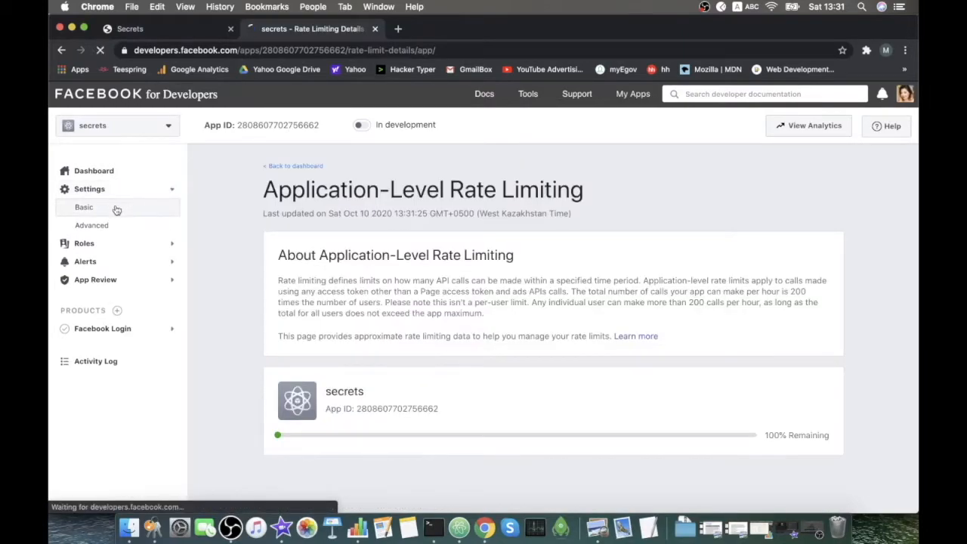
Step: Add a CLIENT_ID_FB line to .env from the app's Settings > Basic App ID
{"action": "left_click", "coordinate": [84, 207]}
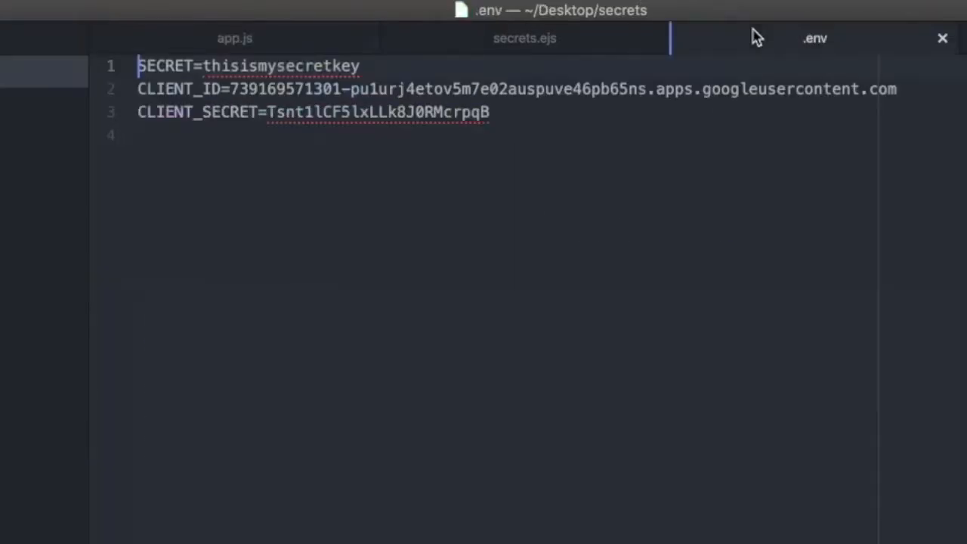
{"action": "type", "text": "CLIEN"}
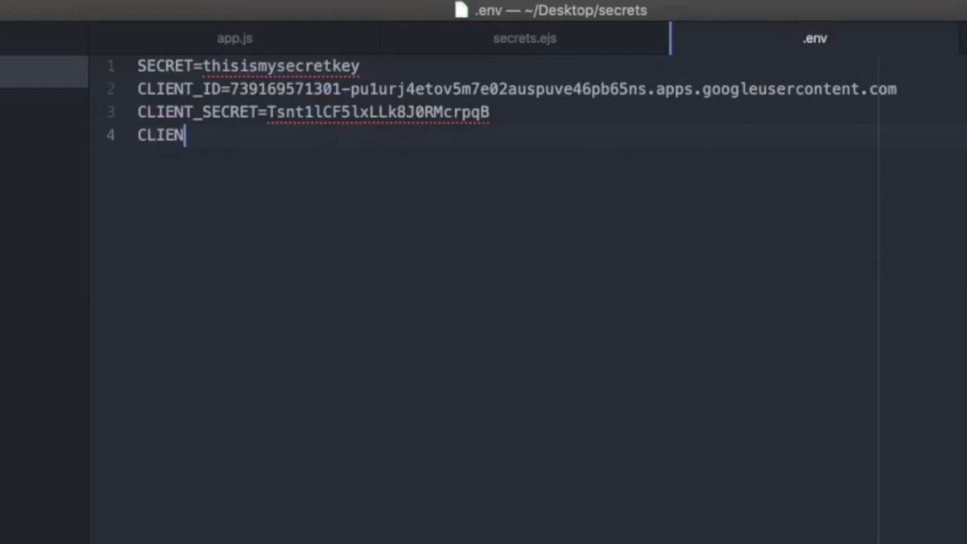
{"action": "type", "text": "T_"}
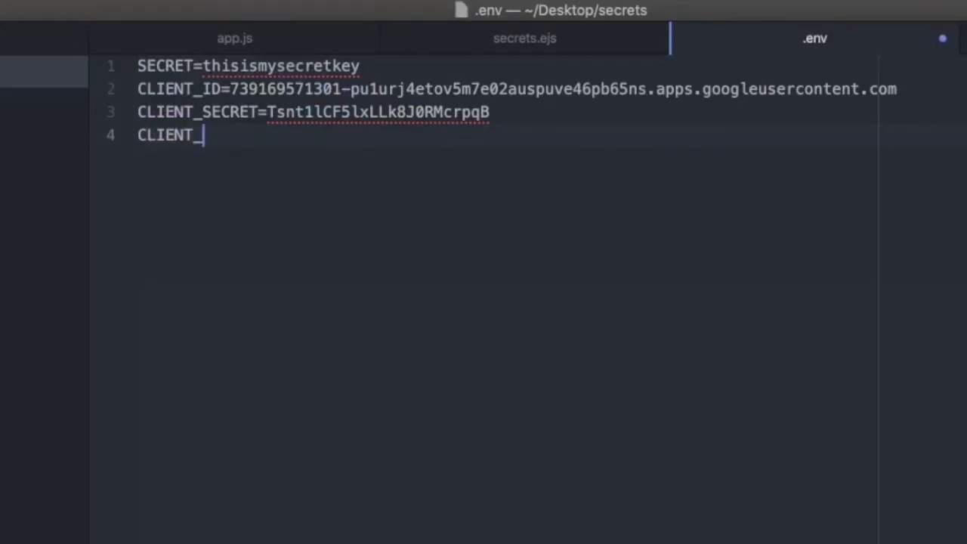
{"action": "type", "text": "I"}
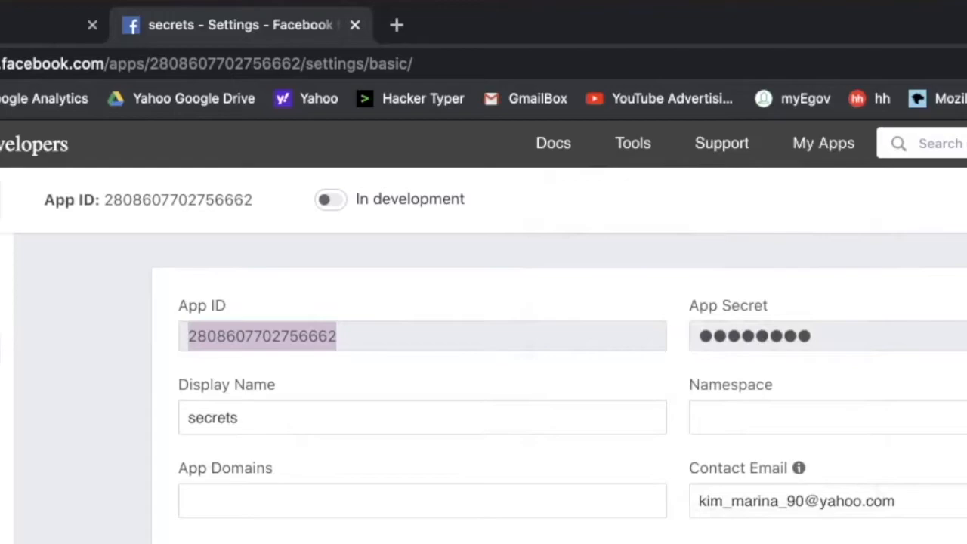
{"action": "left_click", "coordinate": [832, 335]}
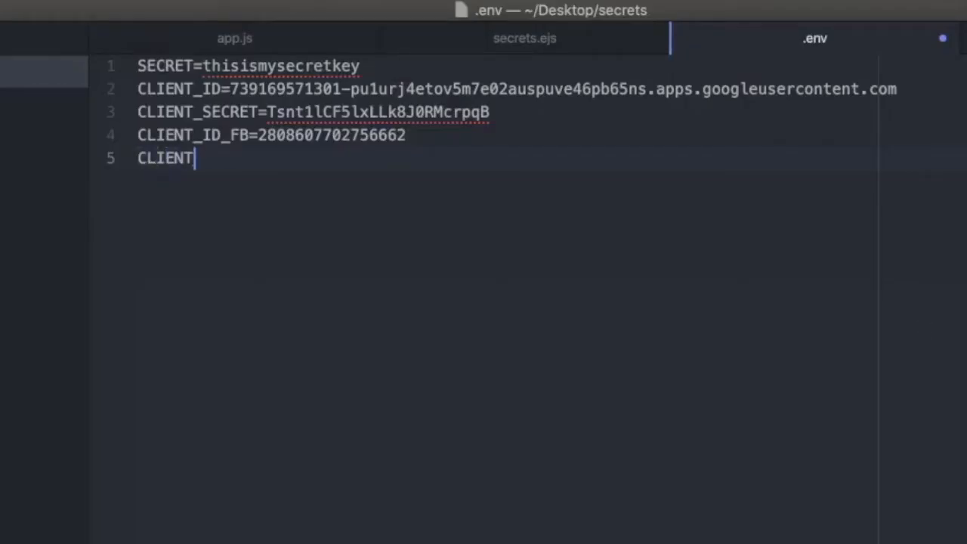
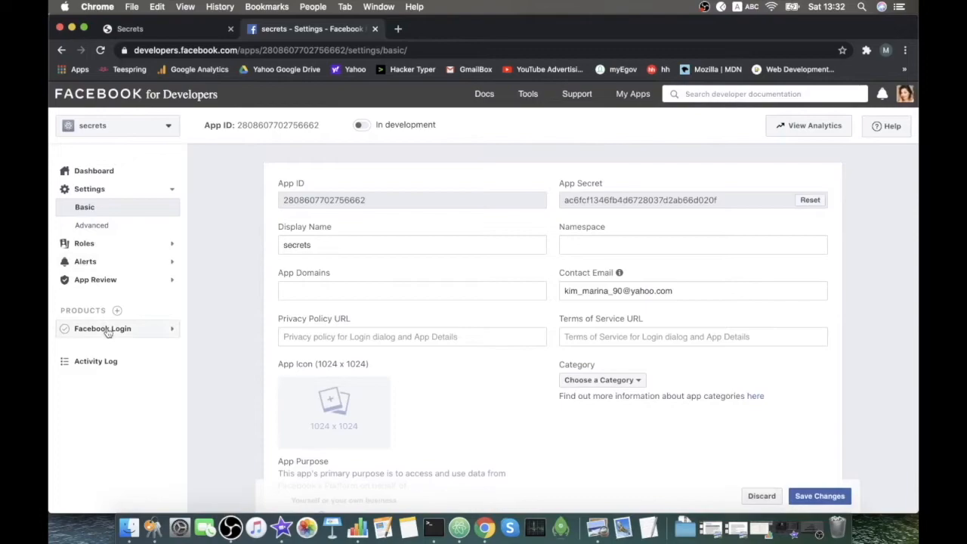
{"action": "left_click", "coordinate": [103, 328]}
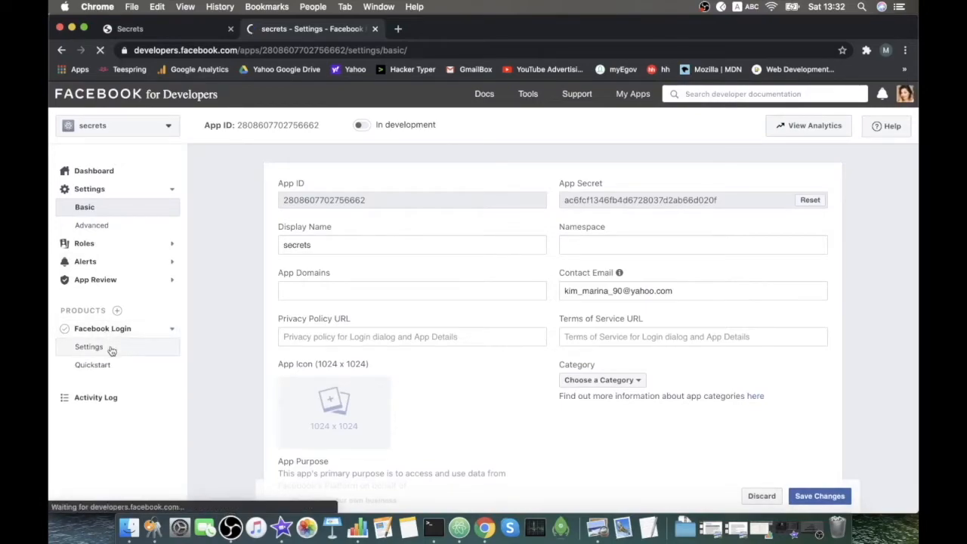
{"action": "left_click", "coordinate": [87, 346]}
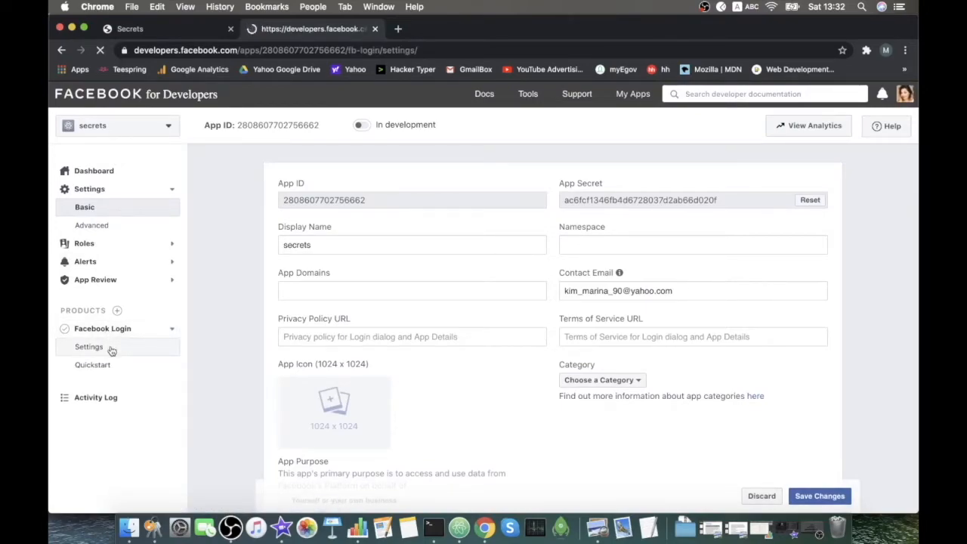
{"action": "left_click", "coordinate": [91, 346]}
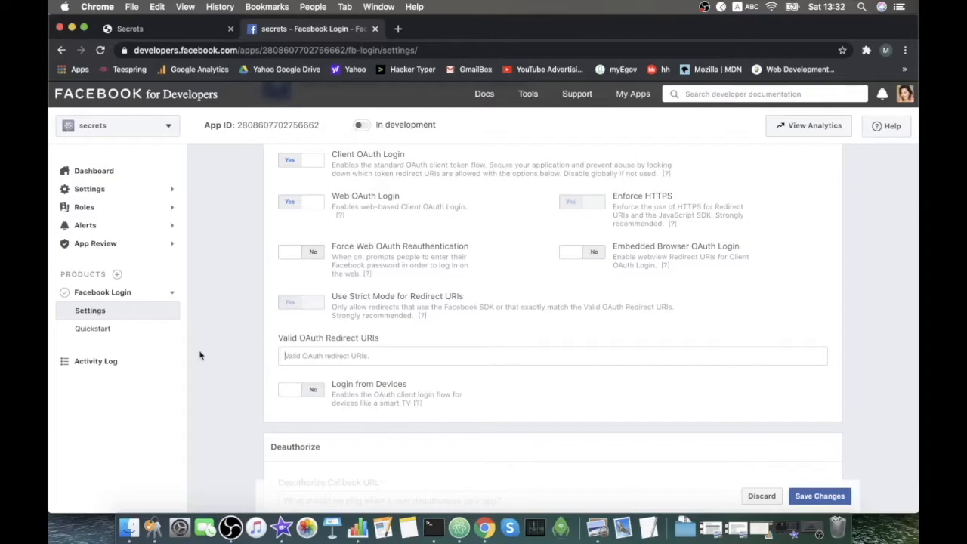
{"action": "type", "text": "h"}
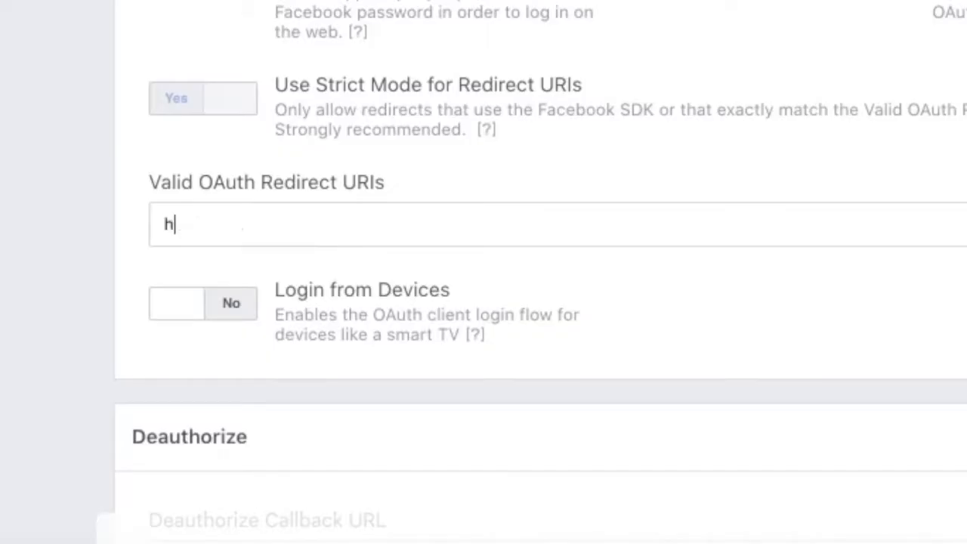
{"action": "type", "text": "ttp;"}
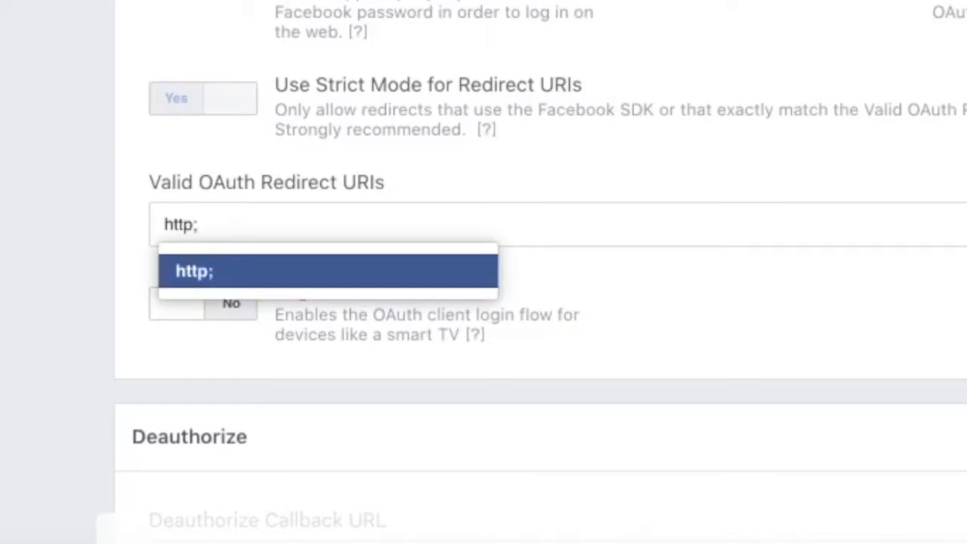
{"action": "type", "text": "//localhos"}
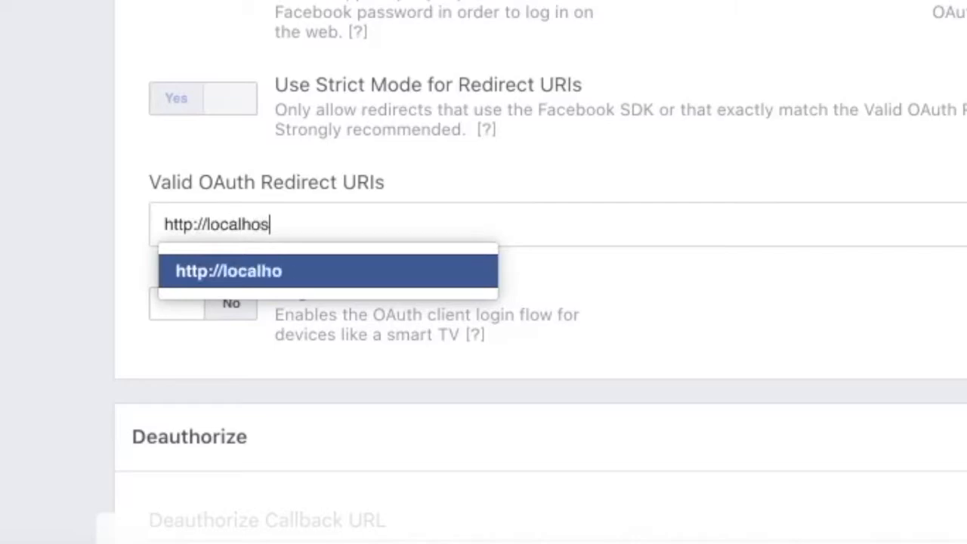
{"action": "type", "text": "t:3000"}
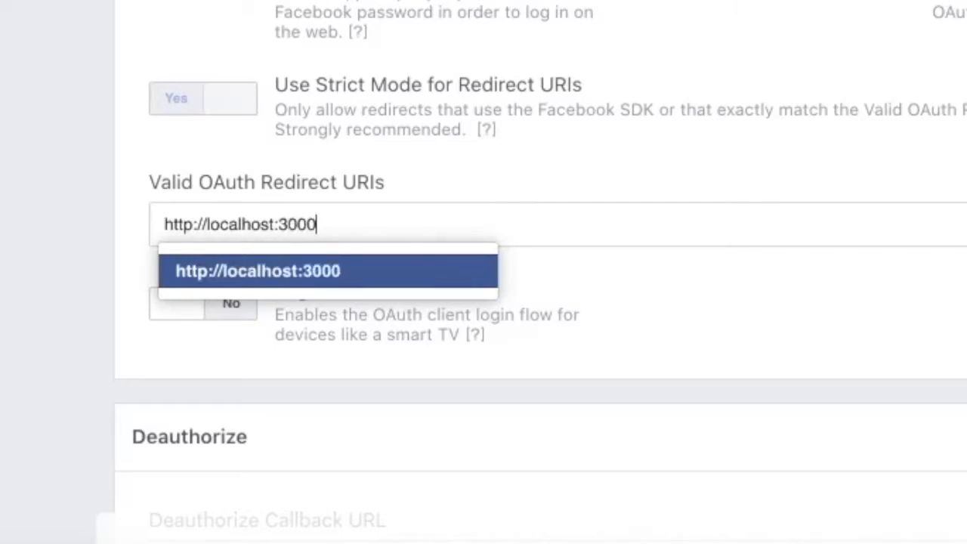
{"action": "type", "text": "/"}
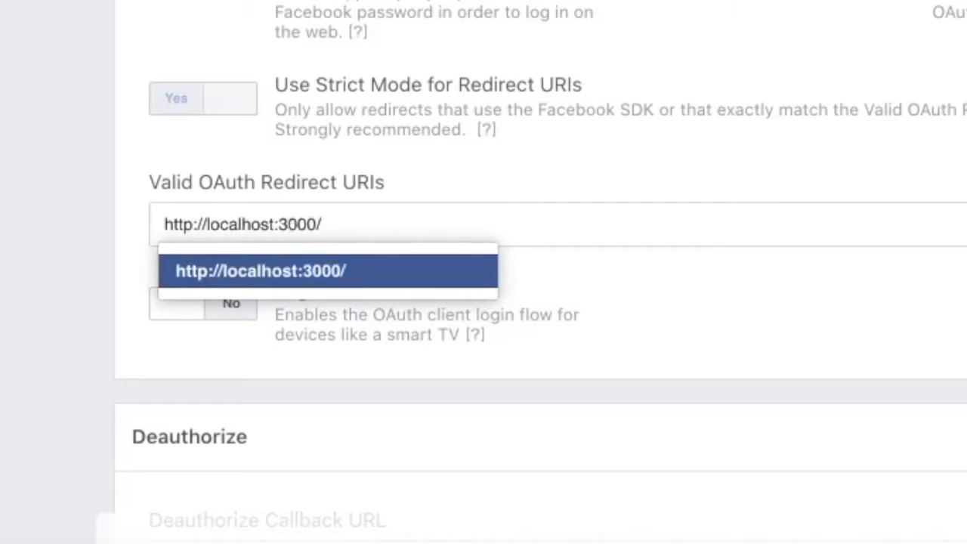
{"action": "type", "text": "auth"}
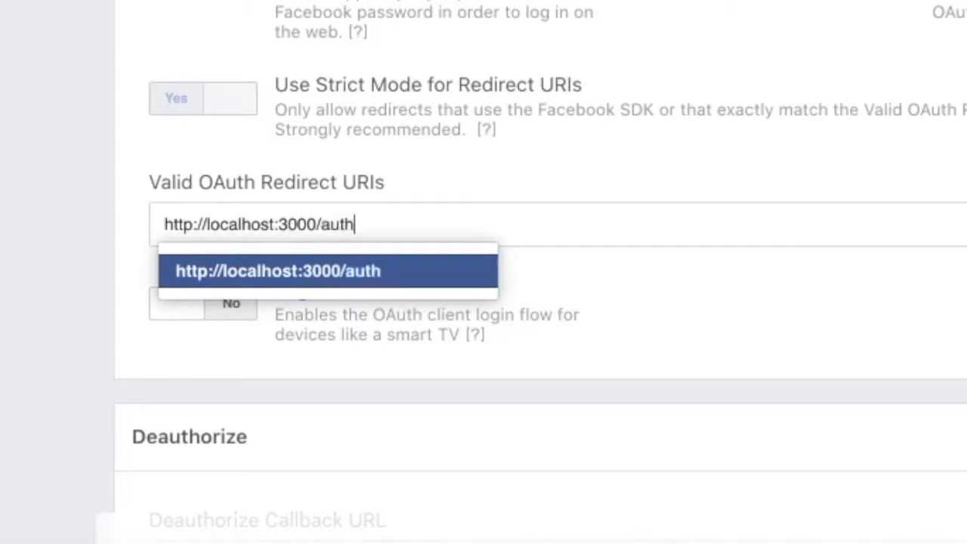
{"action": "type", "text": "/facebook/"}
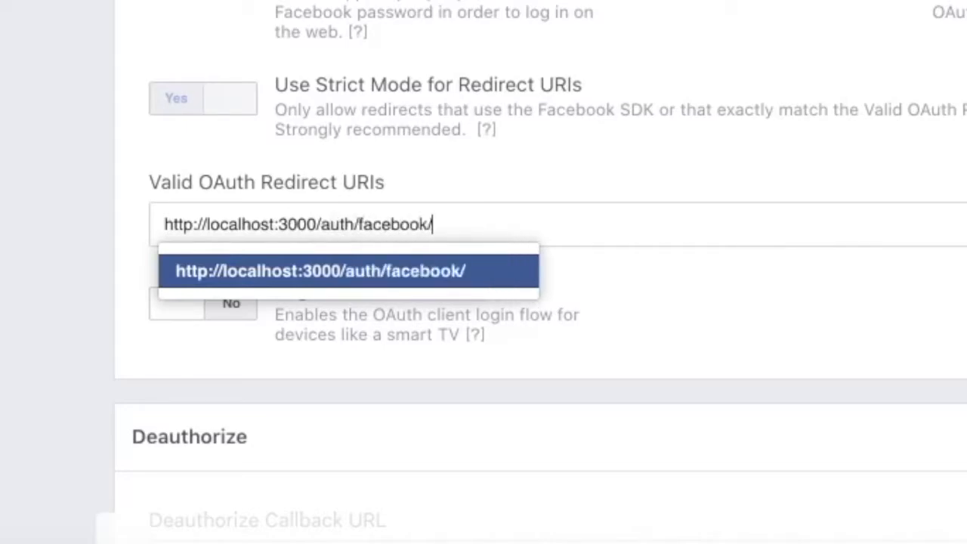
{"action": "type", "text": "secrets"}
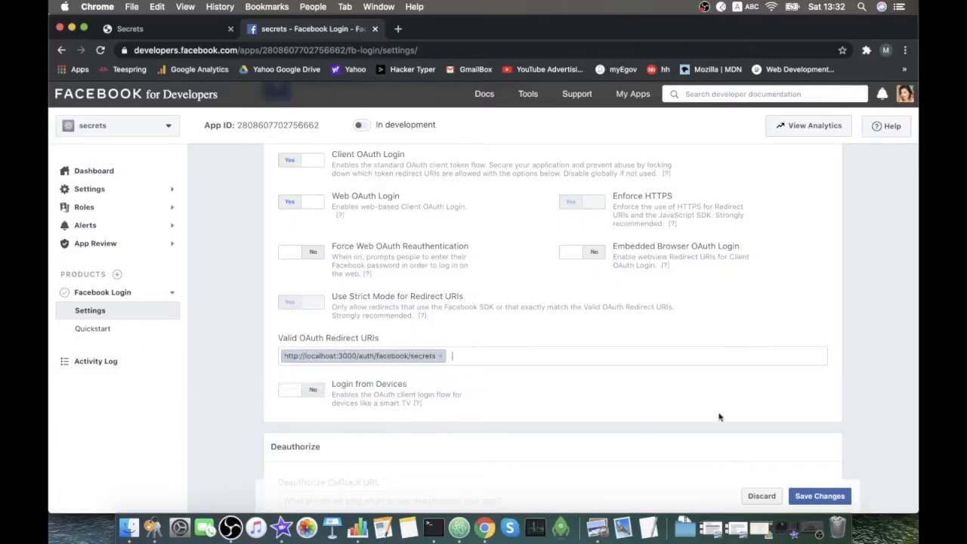
{"action": "scroll", "scroll_direction": "down", "scroll_amount": 3}
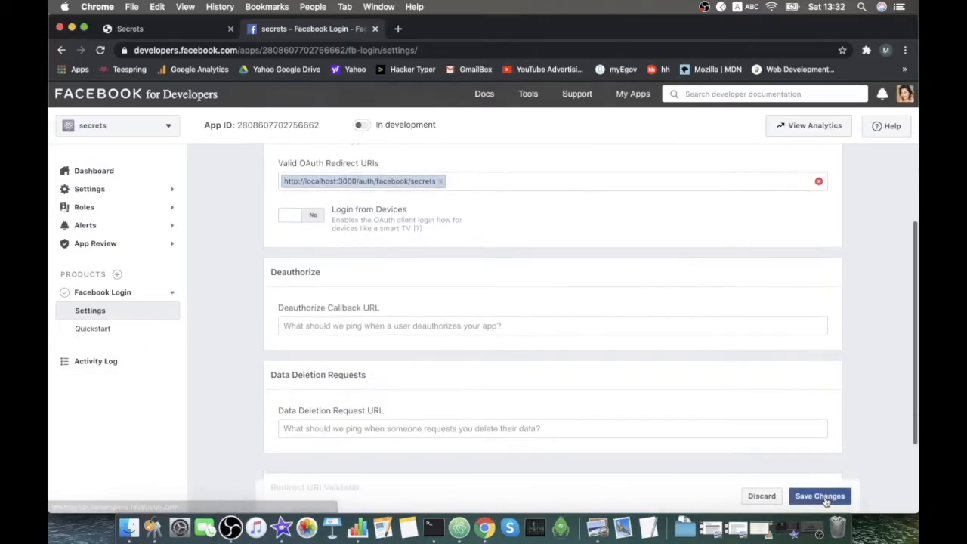
{"action": "mouse_move", "coordinate": [399, 33]}
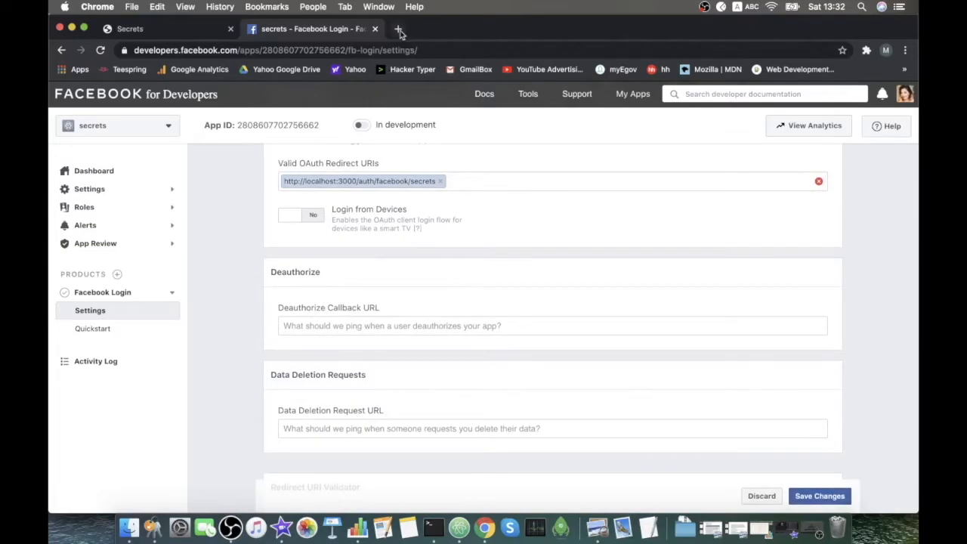
Step: Find the passport-facebook strategy on the Passport.js site and scroll to its Install command
{"action": "left_click", "coordinate": [400, 28]}
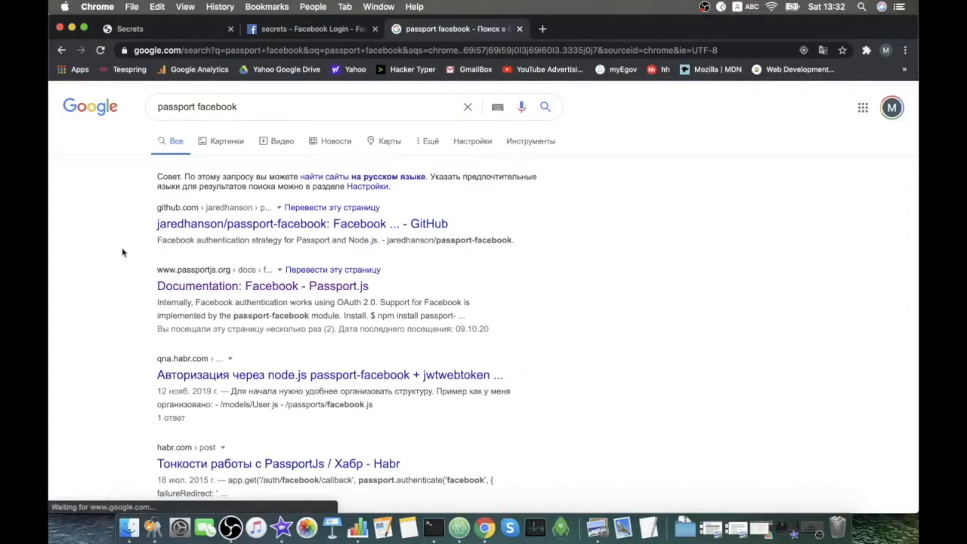
{"action": "left_click", "coordinate": [263, 286]}
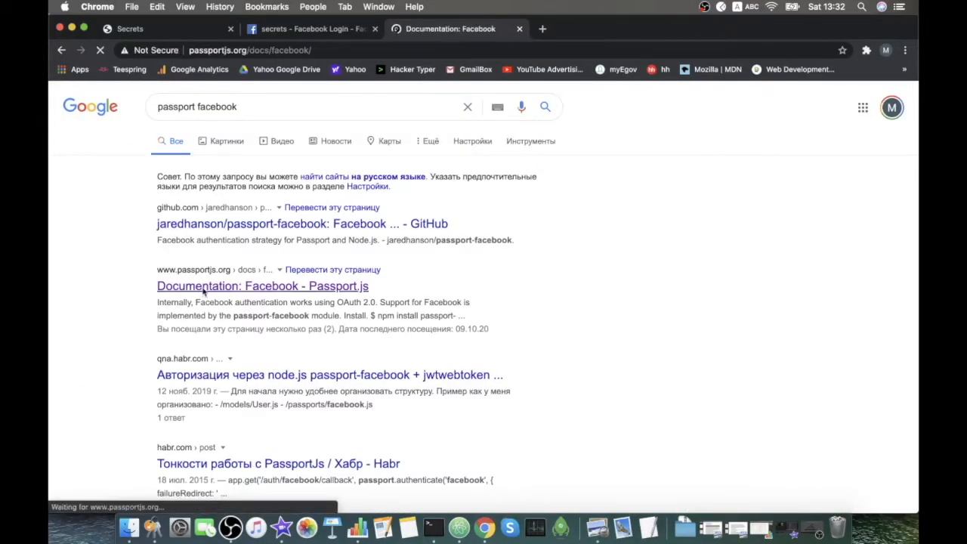
{"action": "left_click", "coordinate": [263, 286]}
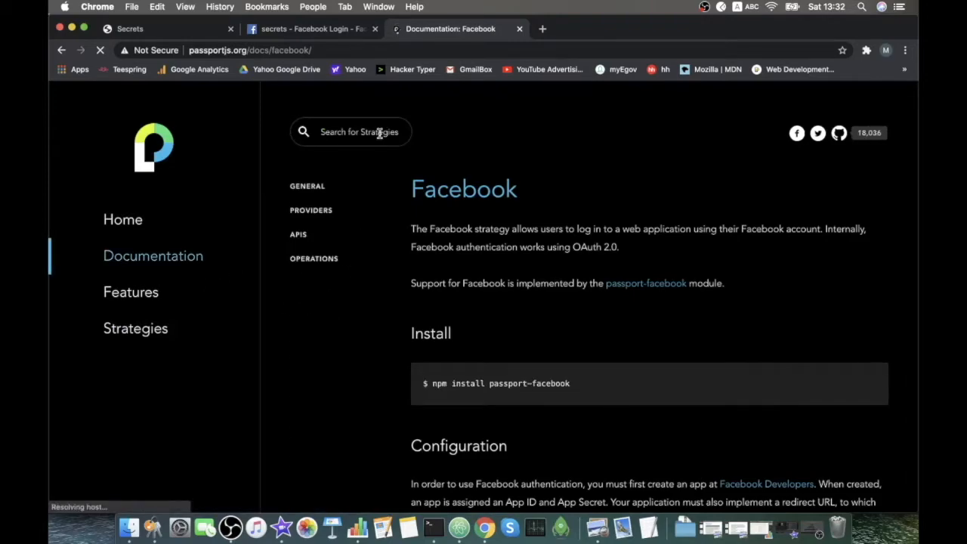
{"action": "left_click", "coordinate": [351, 132]}
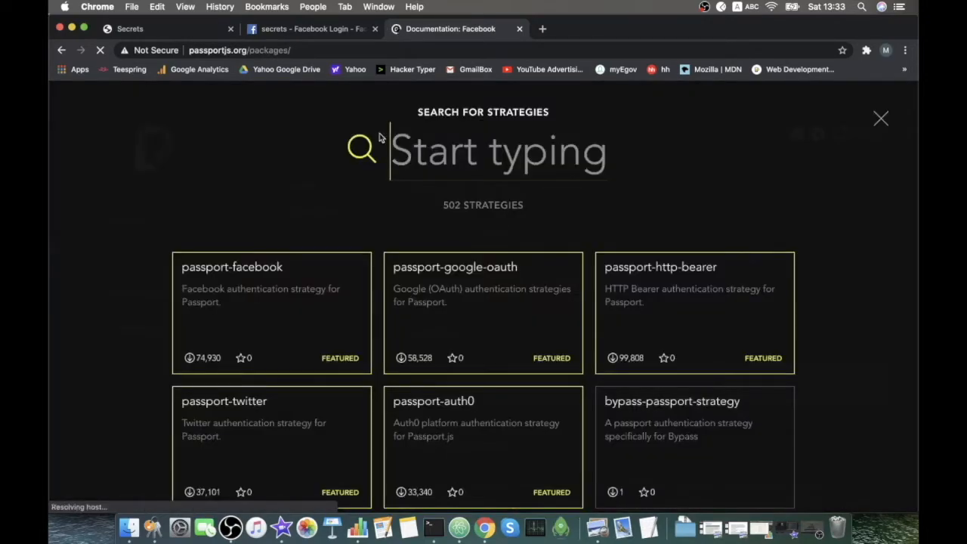
{"action": "type", "text": "facebo"}
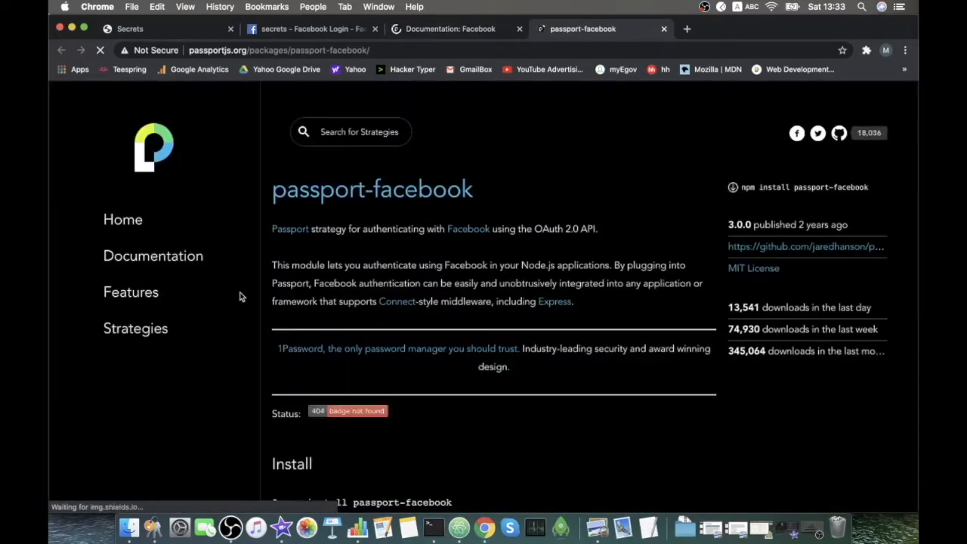
{"action": "scroll", "scroll_direction": "down", "scroll_amount": 3}
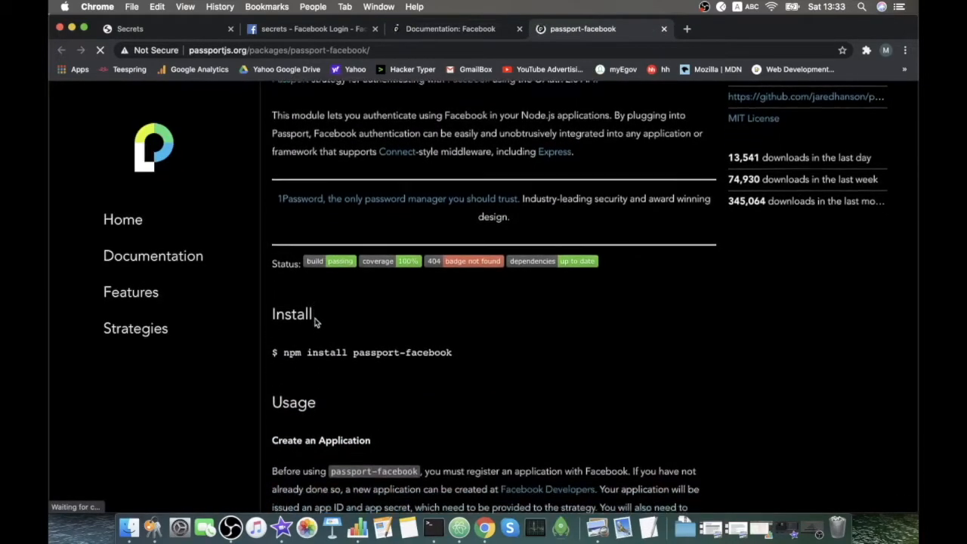
{"action": "scroll", "scroll_direction": "down", "scroll_amount": 3}
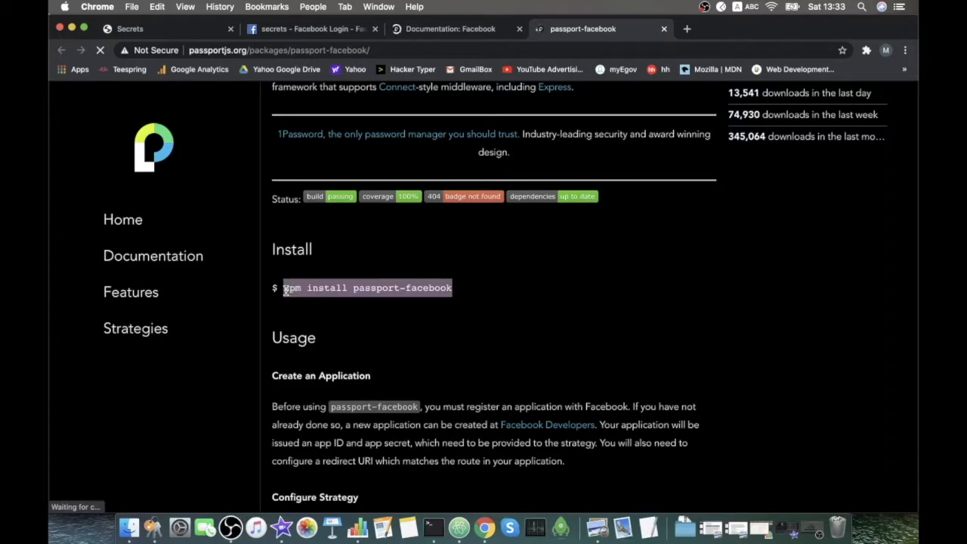
Step: Run npm install passport-facebook in Terminal for the secrets project and return to Atom
{"action": "left_click", "coordinate": [433, 526]}
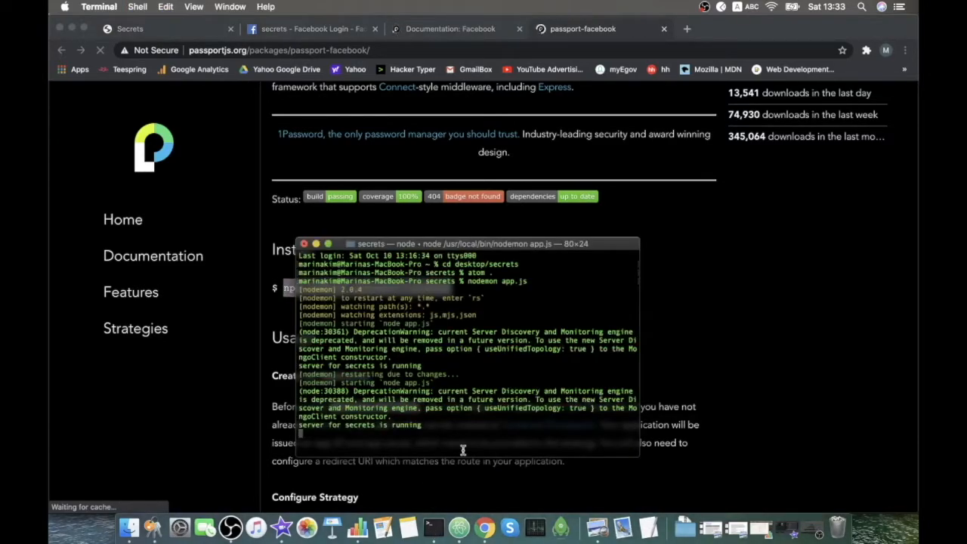
{"action": "type", "text": "npm install passport-facebook"}
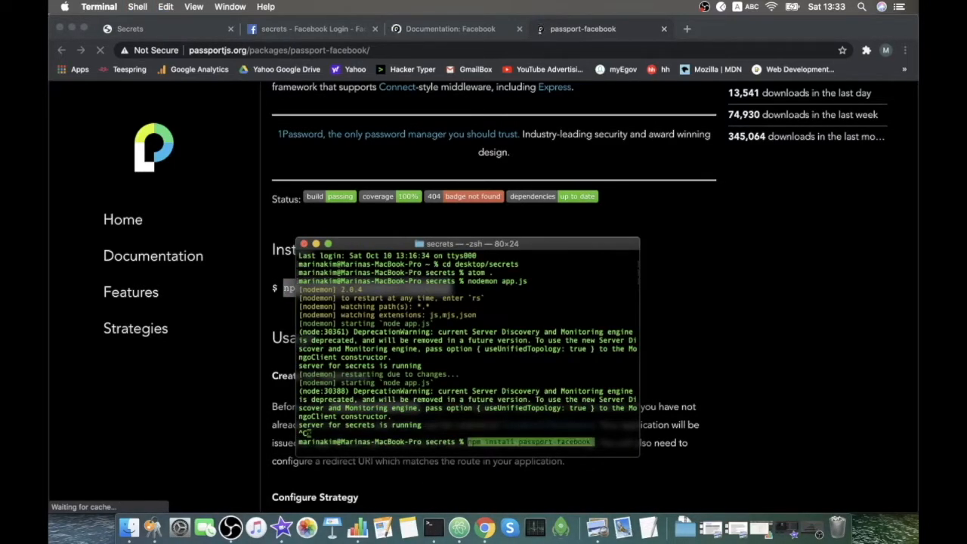
{"action": "key", "text": "Return"}
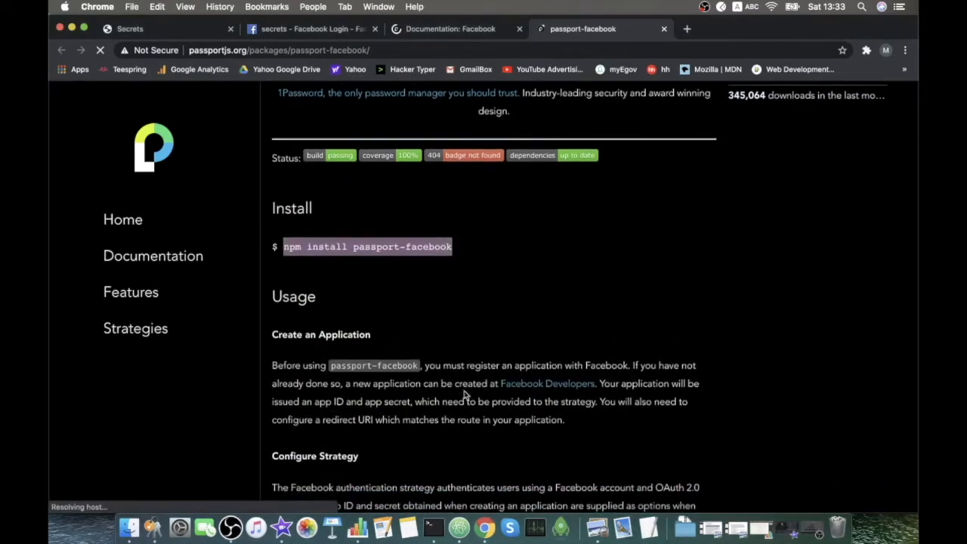
{"action": "scroll", "scroll_direction": "down", "scroll_amount": 3}
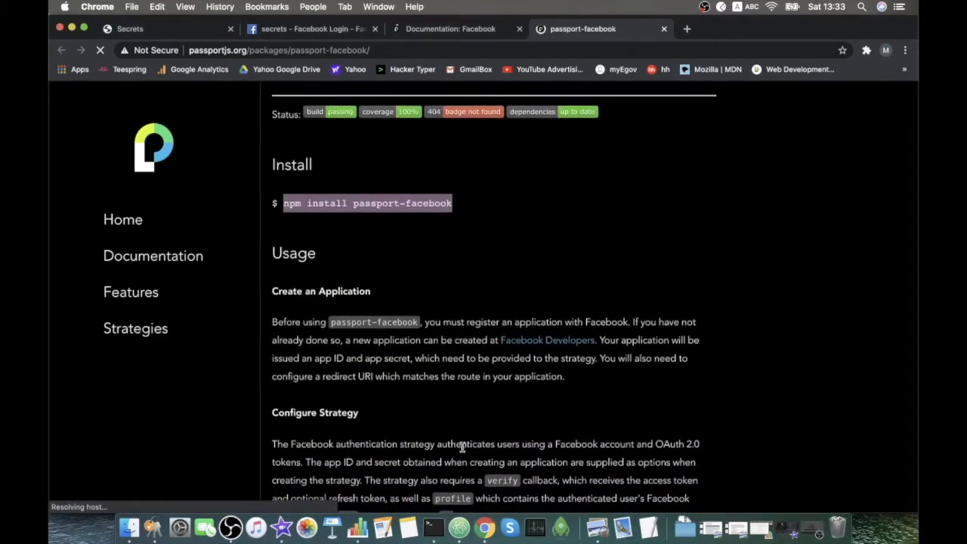
{"action": "scroll", "scroll_direction": "down", "scroll_amount": 3}
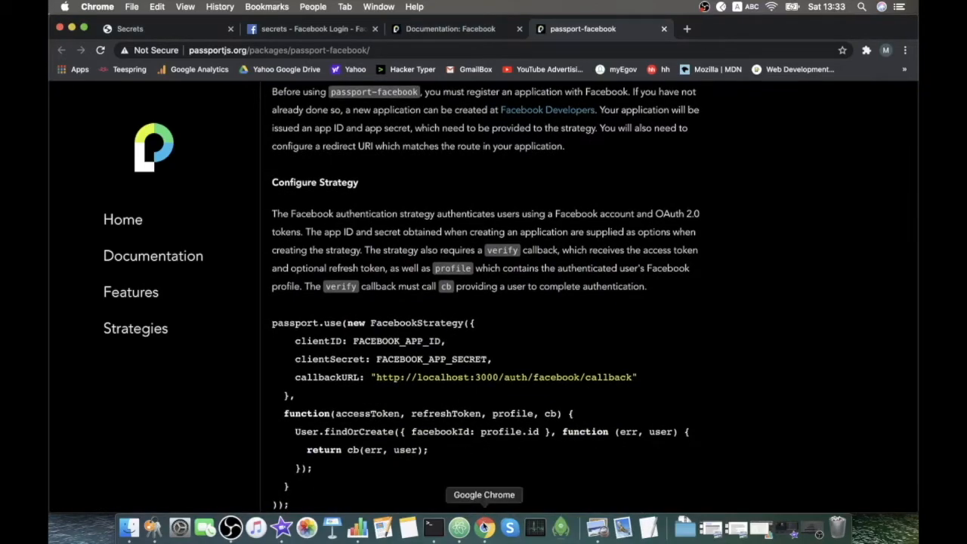
{"action": "left_click", "coordinate": [459, 526]}
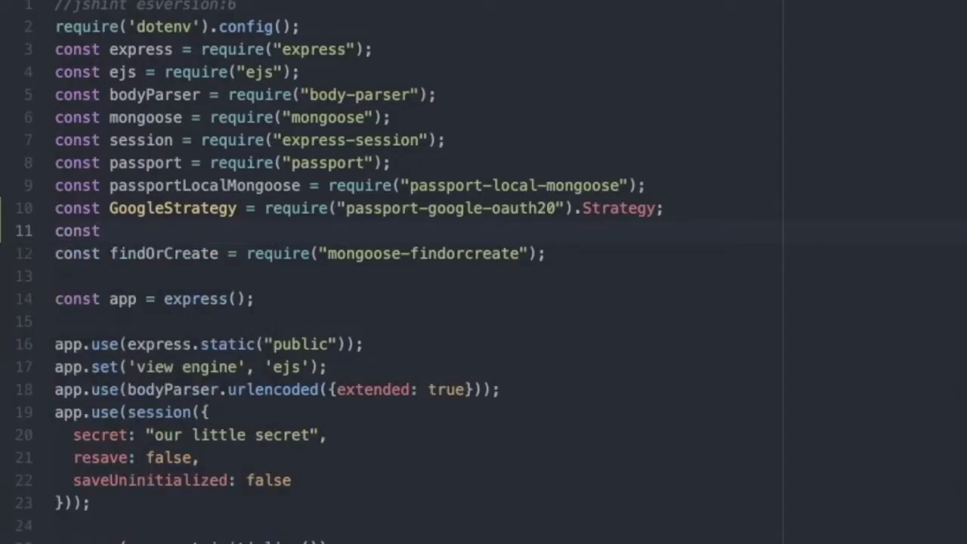
Step: Declare const FacebookStrategy = require("passport-facebook").Strategy in app.js
{"action": "type", "text": "FacebookStrategy = require(\"passport-facebook"}
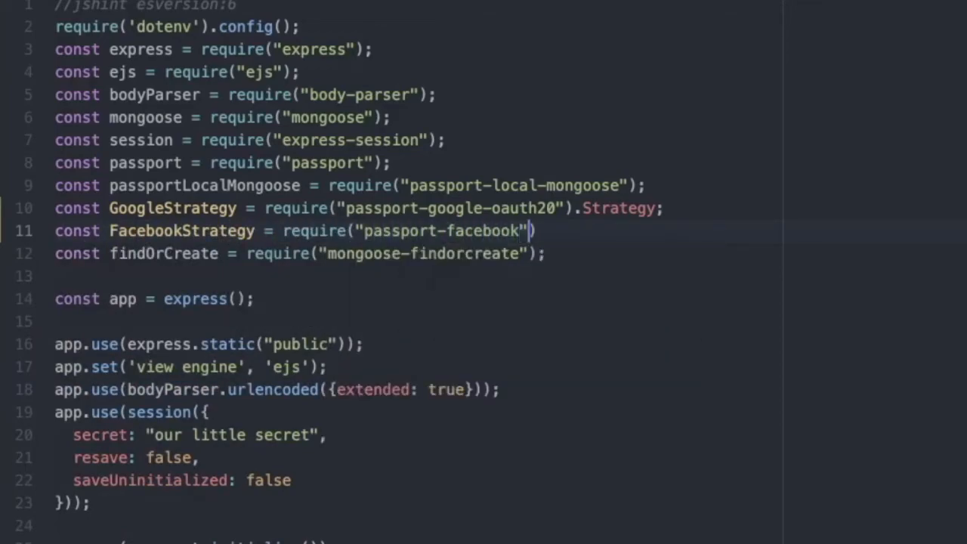
{"action": "type", "text": ".Strate"}
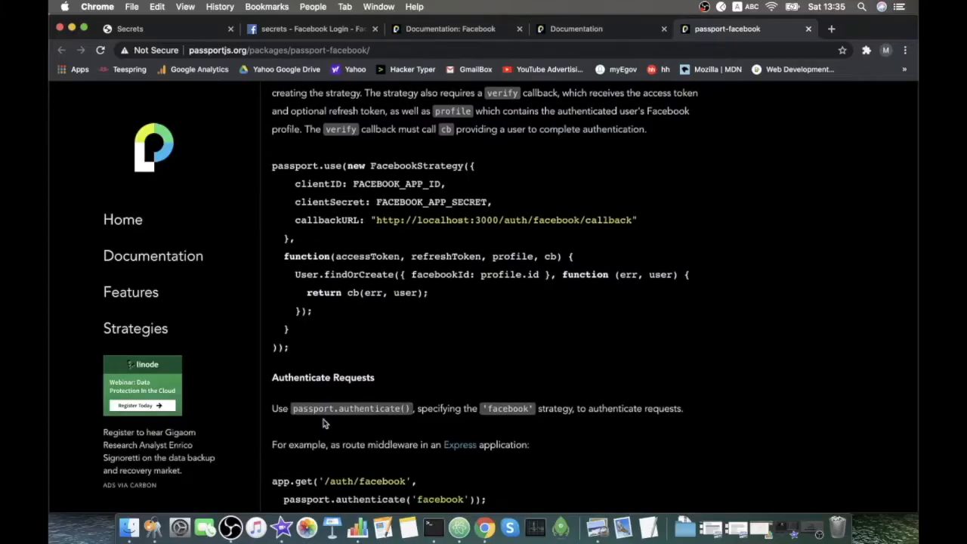
Step: Select and copy the passport.use(new FacebookStrategy…) example from the docs, then return to Atom
{"action": "scroll", "scroll_direction": "up", "scroll_amount": 3}
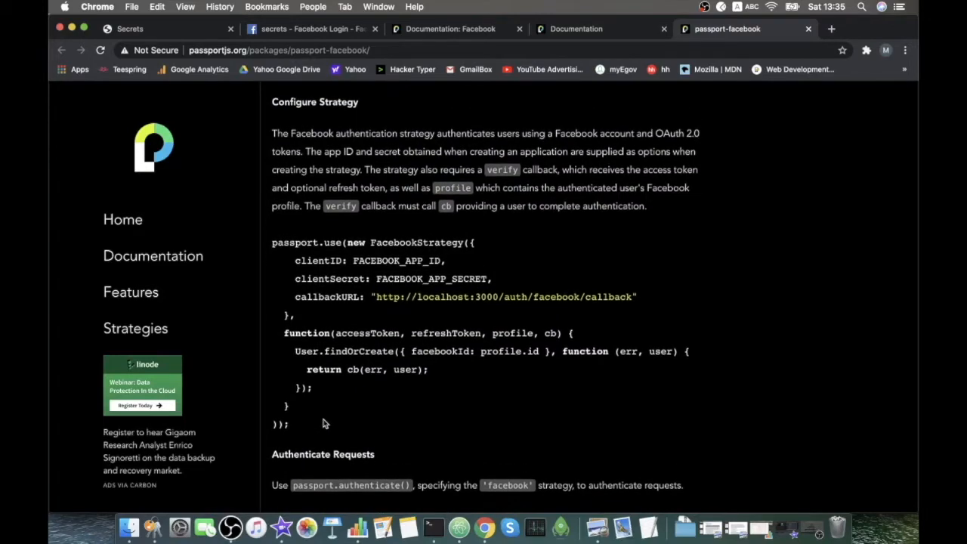
{"action": "left_click_drag", "start_coordinate": [272, 242], "coordinate": [290, 423]}
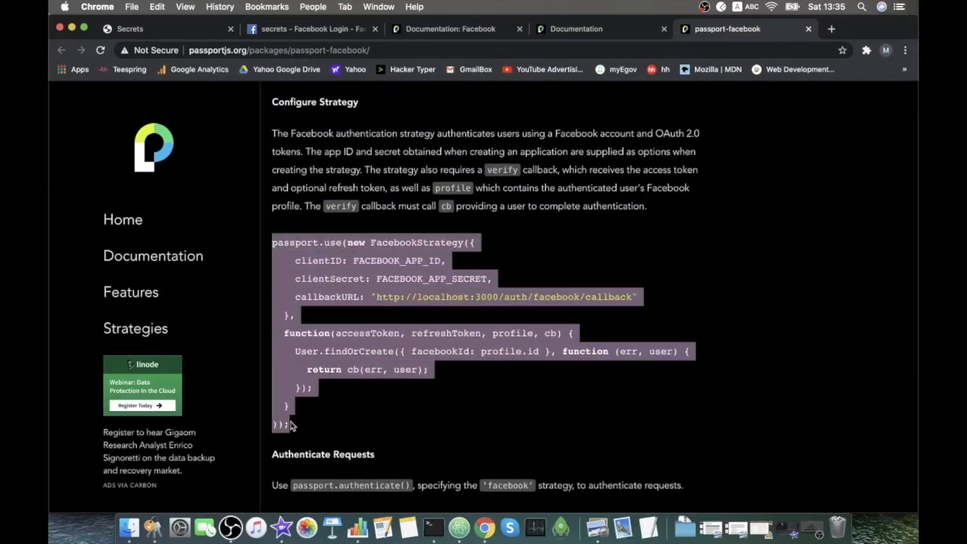
{"action": "mouse_move", "coordinate": [459, 526]}
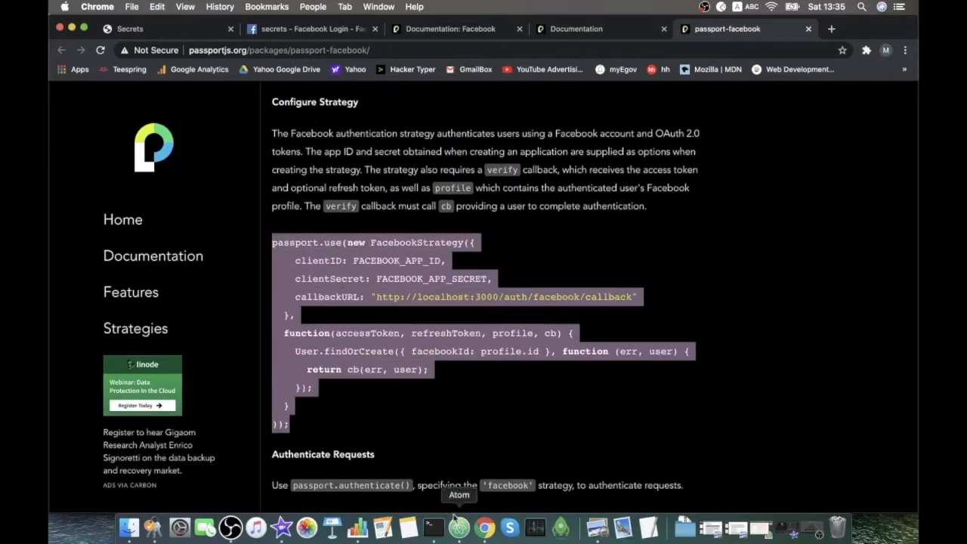
{"action": "left_click", "coordinate": [459, 526]}
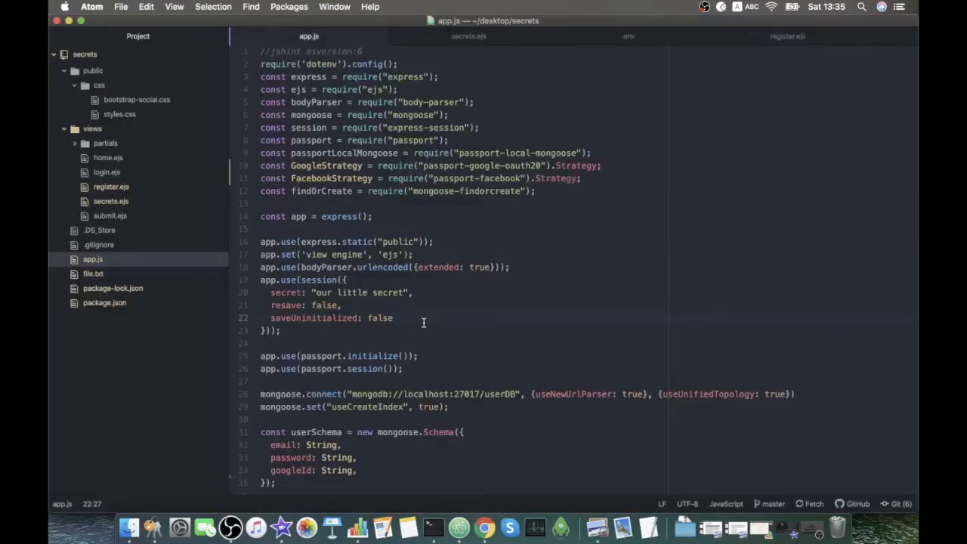
Step: Make FacebookStrategy read process.env.CLIENT_ID_FB and process.env.CLIENT_SECRET_FB
{"action": "scroll", "scroll_direction": "down", "scroll_amount": 3}
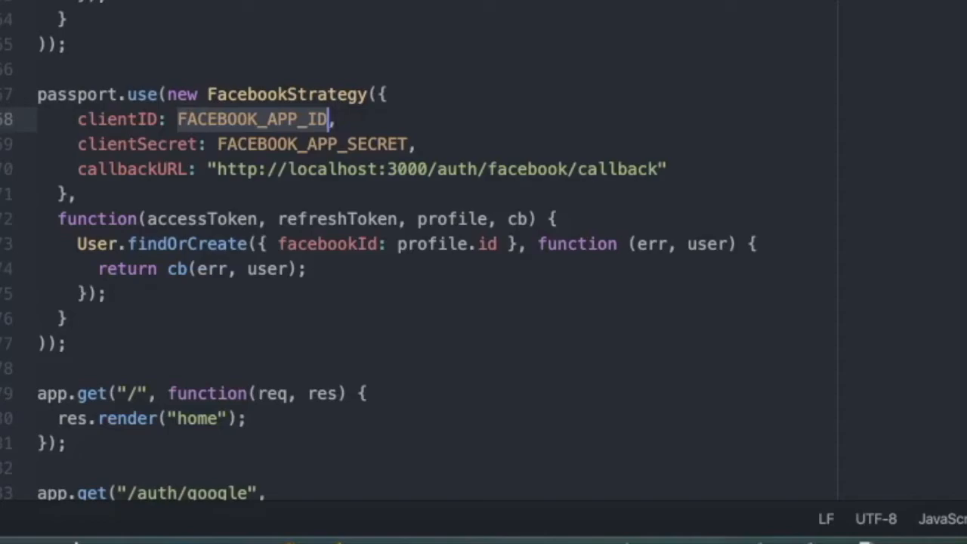
{"action": "type", "text": "CLIENT_"}
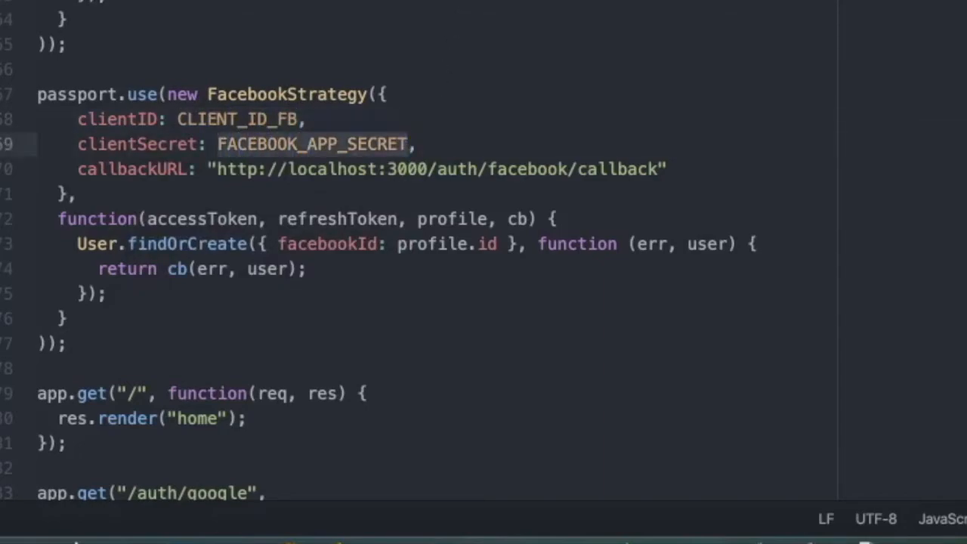
{"action": "left_click", "coordinate": [219, 118]}
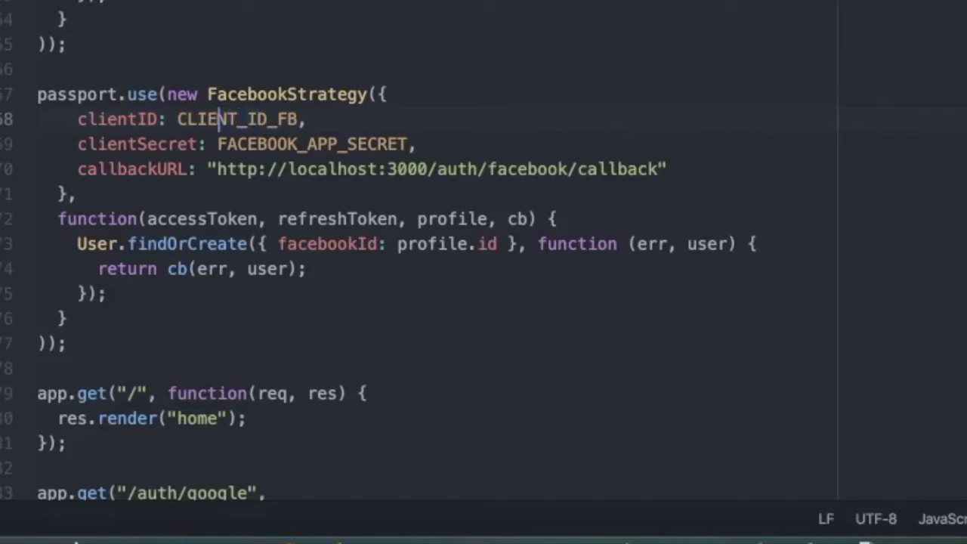
{"action": "type", "text": "process."}
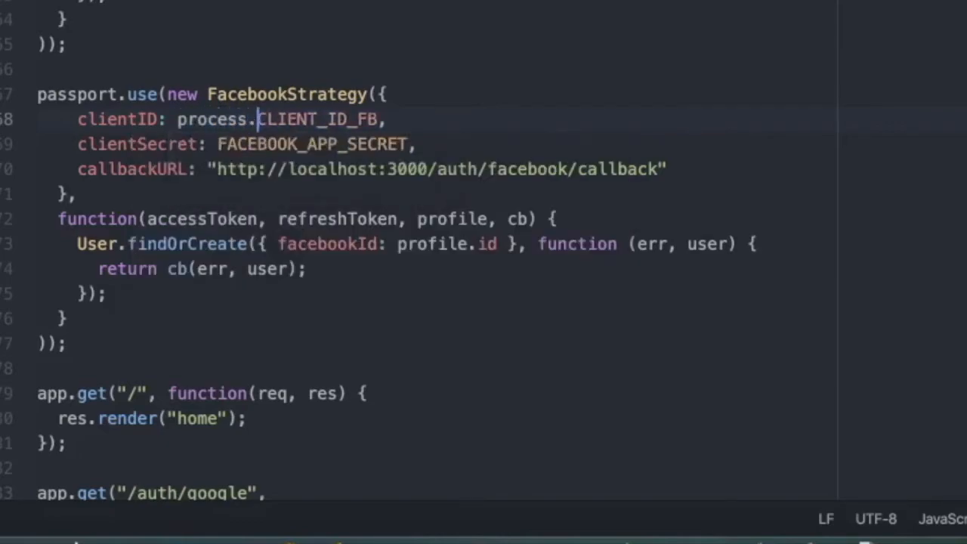
{"action": "type", "text": "env."}
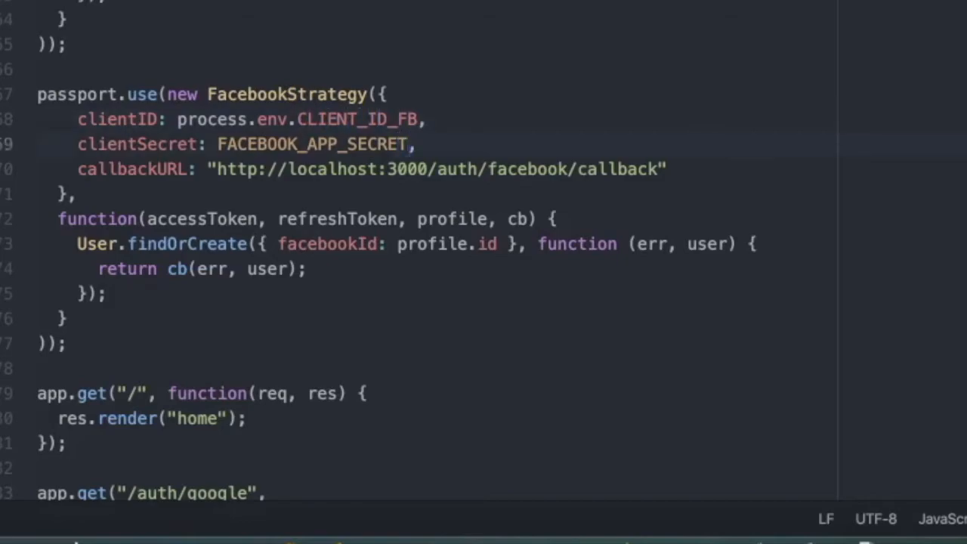
{"action": "type", "text": "process.env.CLIENT"}
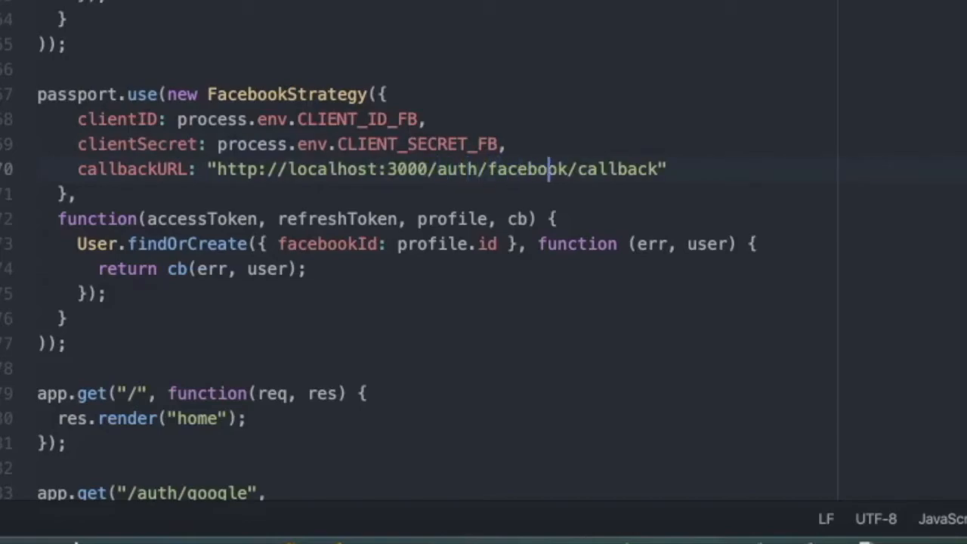
Step: Change the FacebookStrategy callbackURL to end in /auth/facebook/secrets
{"action": "type", "text": "secrets"}
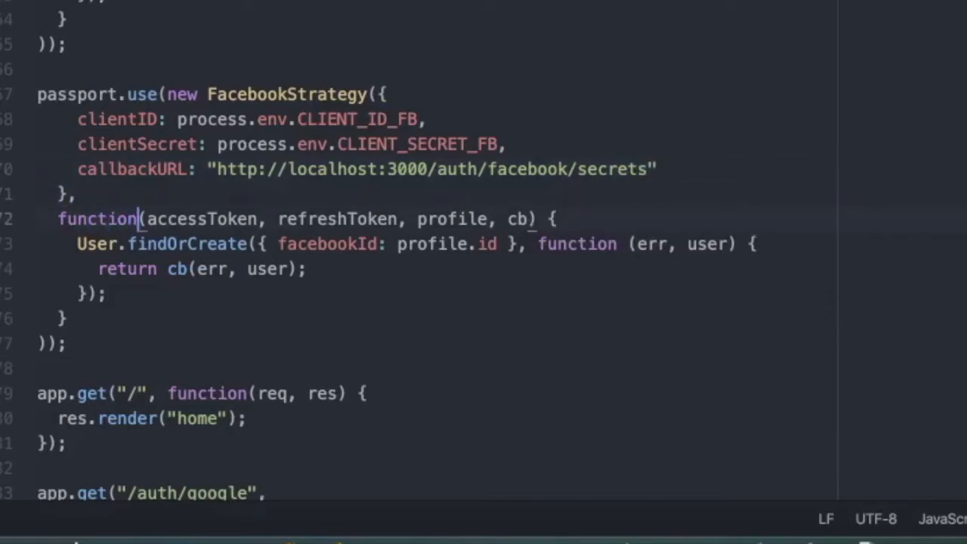
{"action": "left_click", "coordinate": [179, 243]}
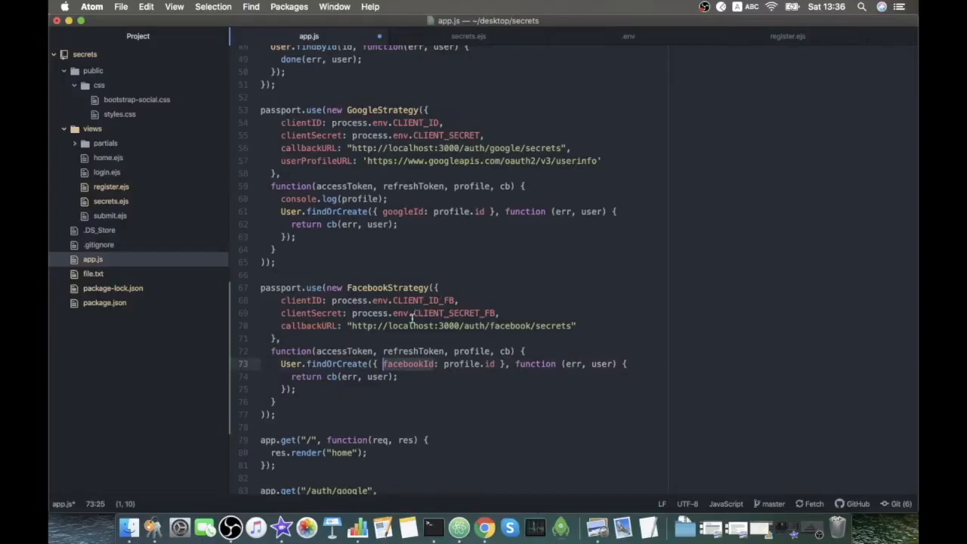
Step: Add a facebookId: String field to userSchema alongside googleId
{"action": "left_click", "coordinate": [296, 363]}
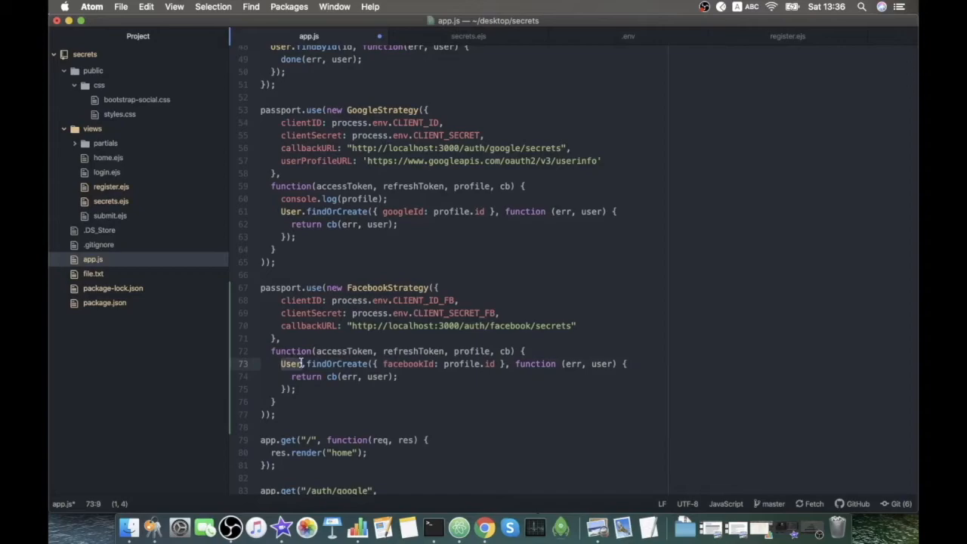
{"action": "scroll", "scroll_direction": "up", "scroll_amount": 3}
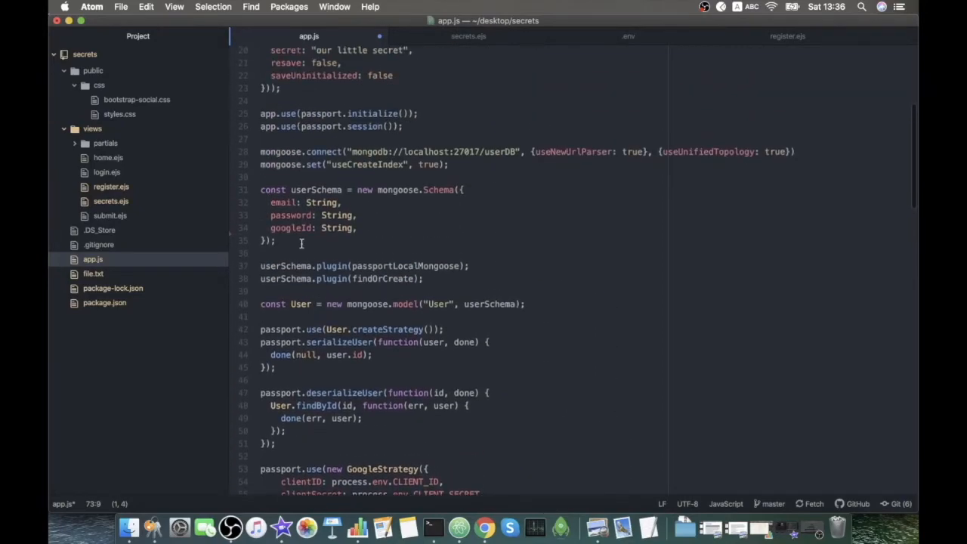
{"action": "type", "text": "facebookId"}
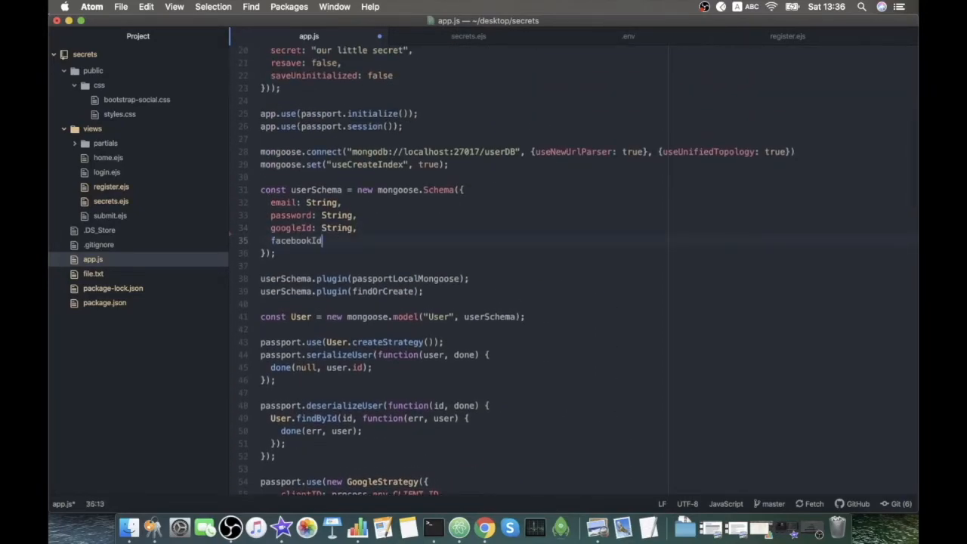
{"action": "type", "text": ": String"}
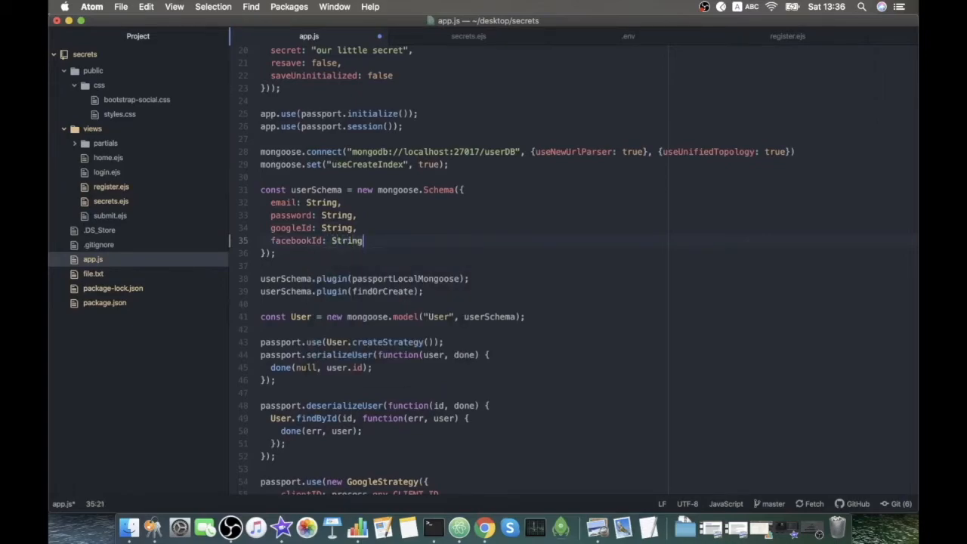
Step: Review the FacebookStrategy block and check the passport-facebook docs in Chrome
{"action": "scroll", "scroll_direction": "down", "scroll_amount": 3}
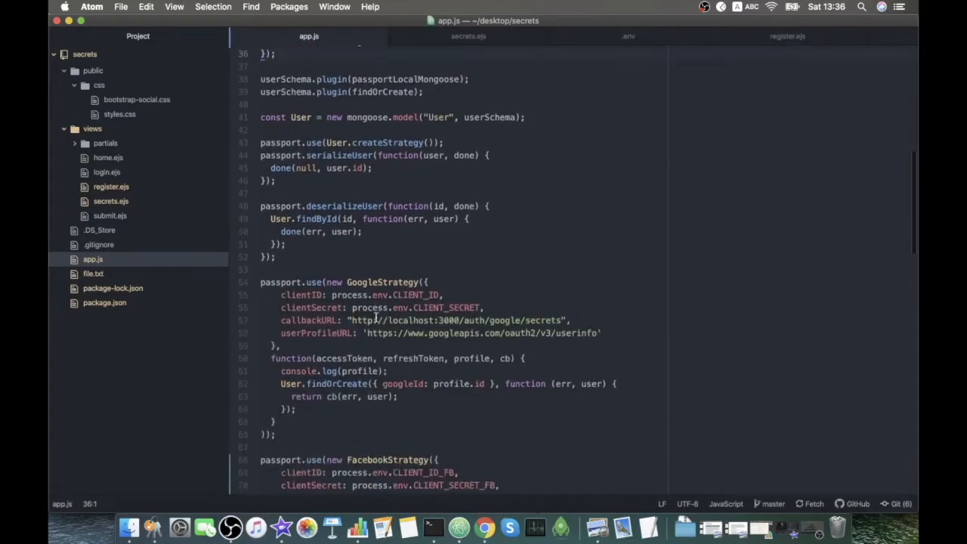
{"action": "scroll", "scroll_direction": "down", "scroll_amount": 3}
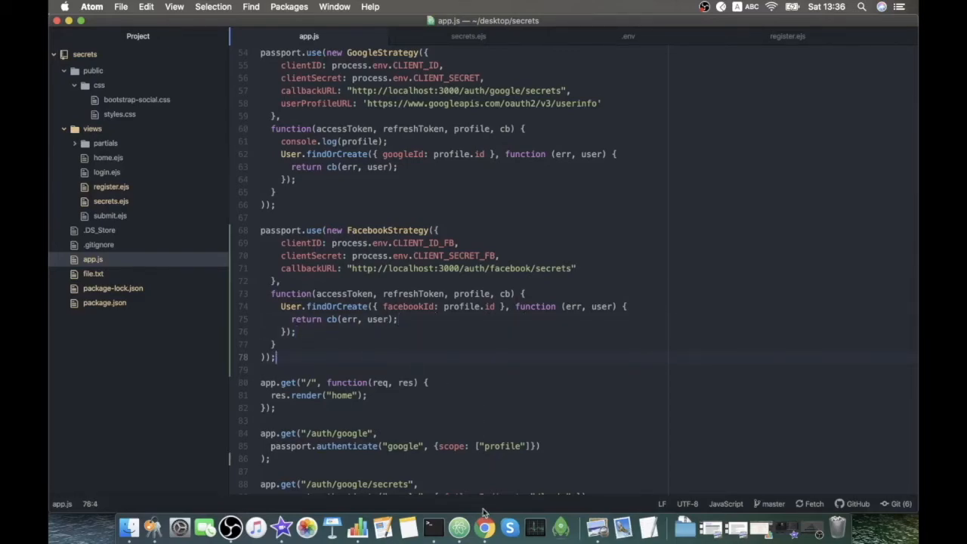
{"action": "left_click", "coordinate": [484, 526]}
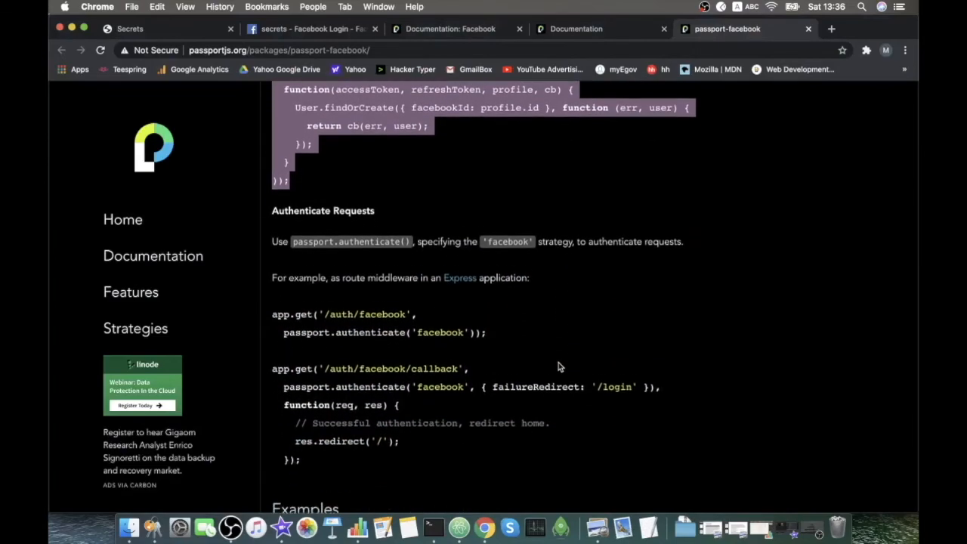
{"action": "scroll", "scroll_direction": "down", "scroll_amount": 3}
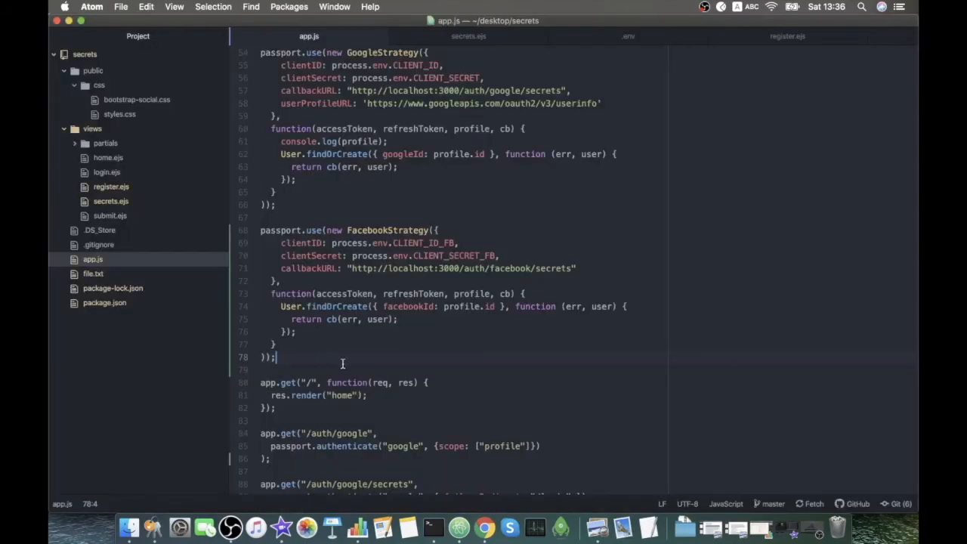
Step: Add /auth/facebook and /auth/facebook/secrets routes that redirect to /secrets after Facebook authentication
{"action": "scroll", "scroll_direction": "down", "scroll_amount": 3}
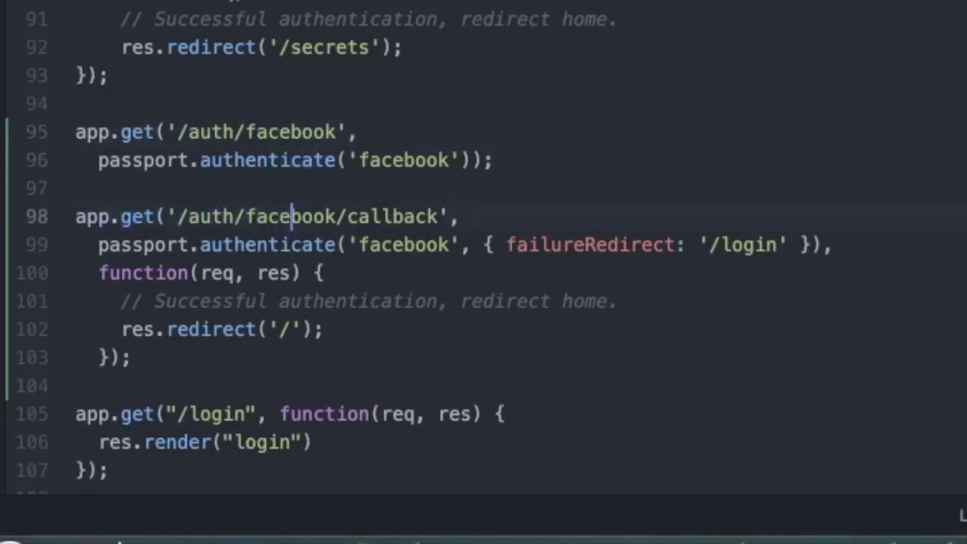
{"action": "type", "text": "secret"}
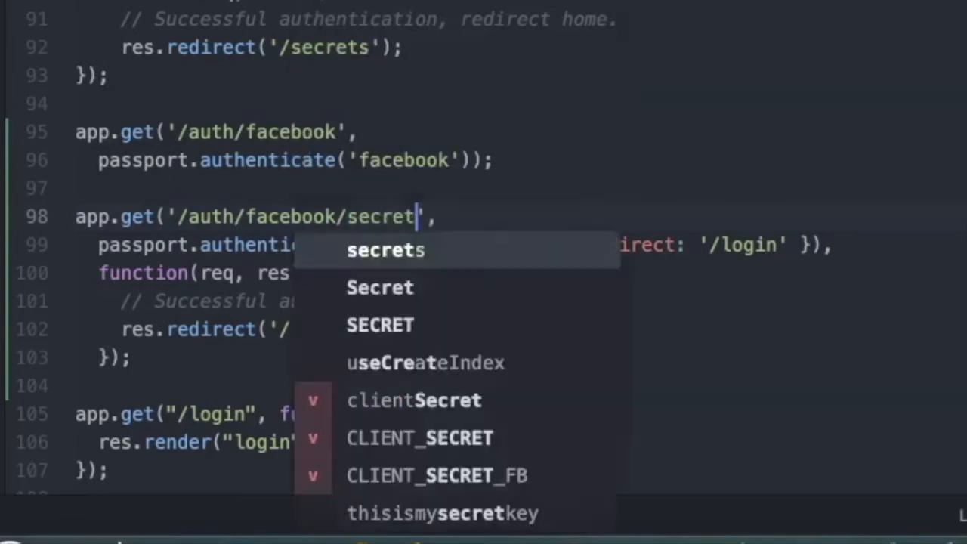
{"action": "left_click", "coordinate": [387, 251]}
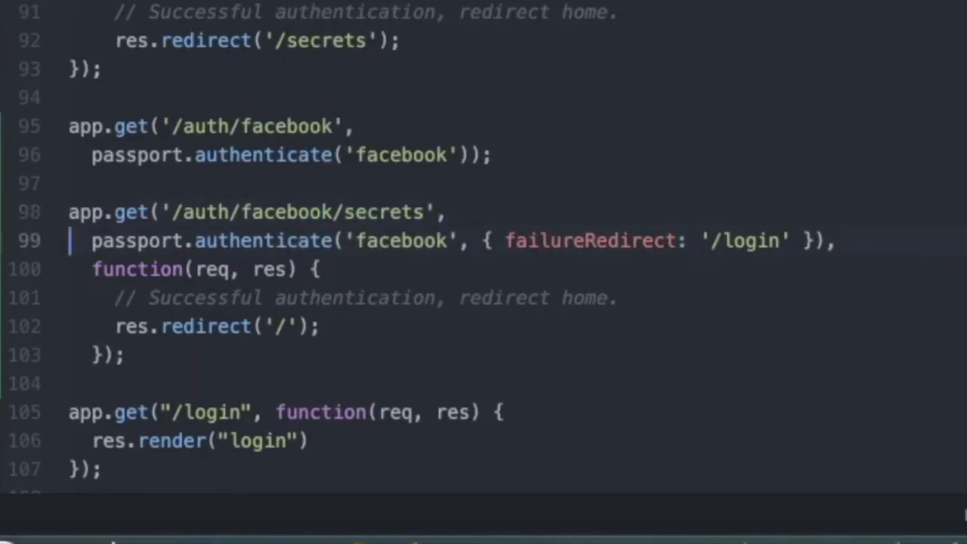
{"action": "left_click", "coordinate": [767, 241]}
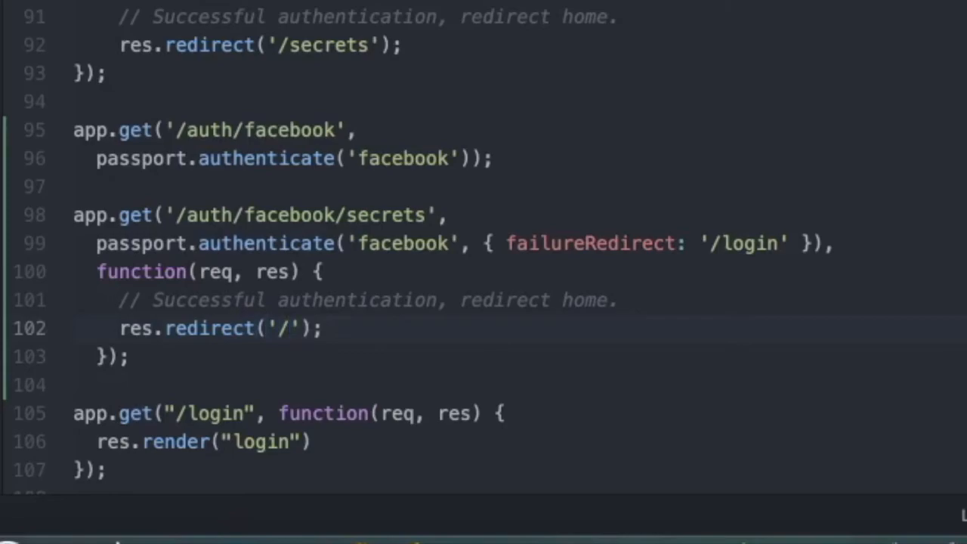
{"action": "type", "text": "secrets"}
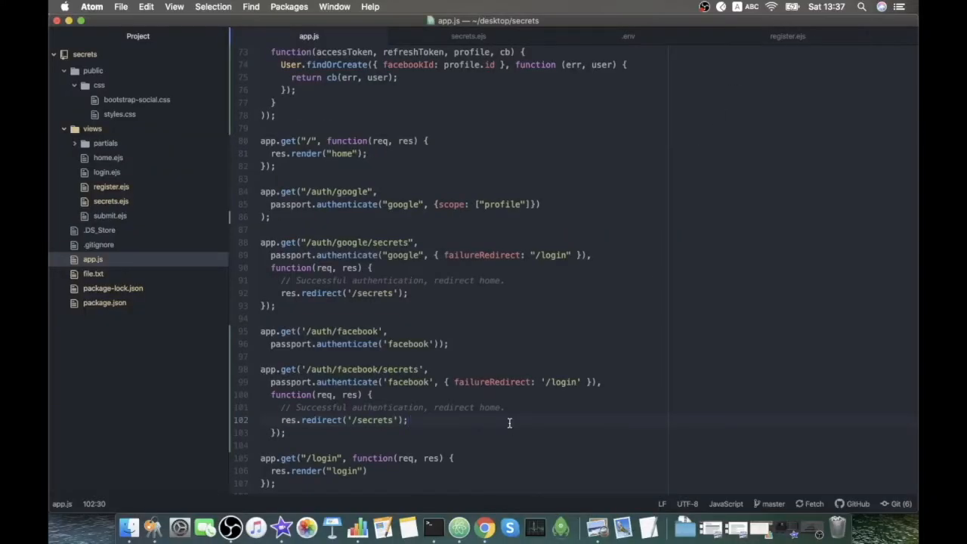
Step: Check the nodemon server in Terminal and switch to the browser to test
{"action": "left_click", "coordinate": [433, 526]}
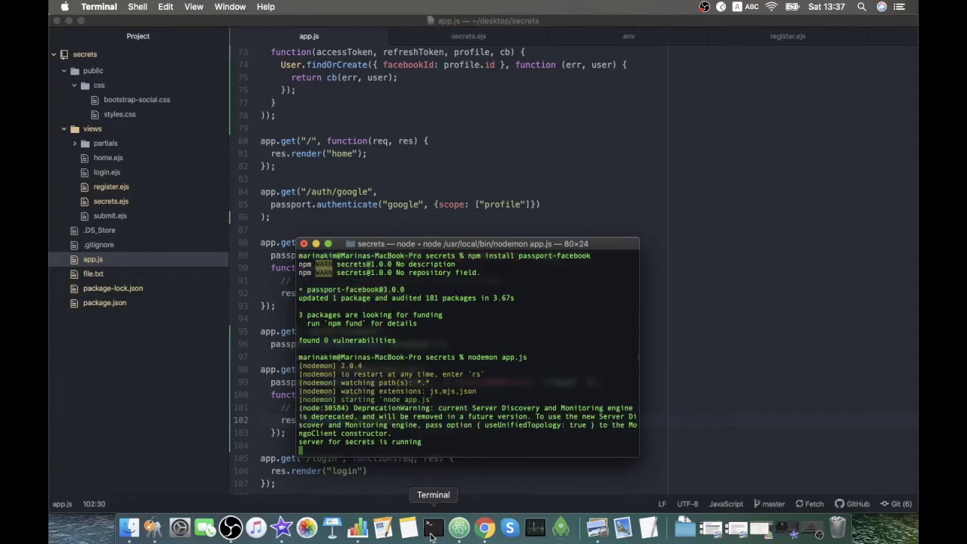
{"action": "left_click", "coordinate": [484, 526]}
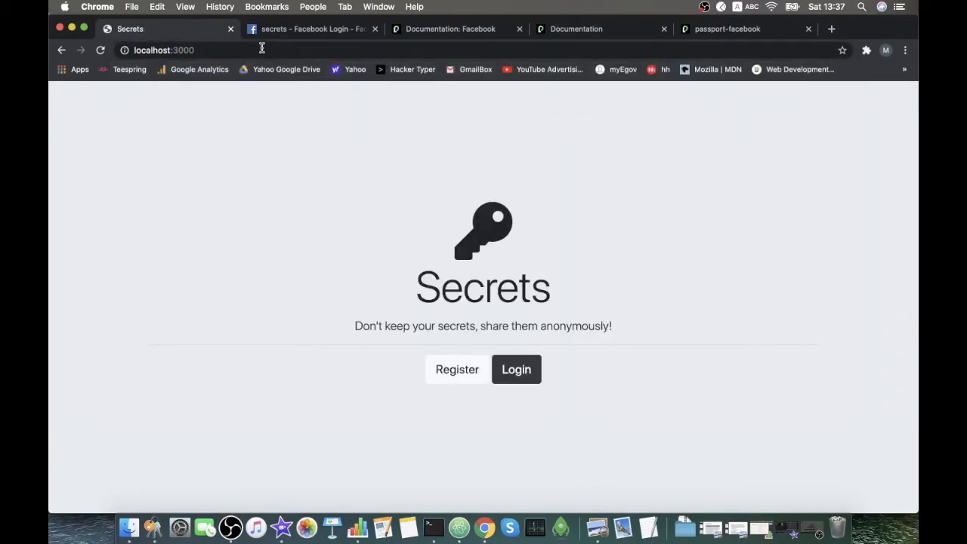
Step: Sign up via Facebook from the Register page, authorize the app, and land on /secrets
{"action": "left_click", "coordinate": [457, 369]}
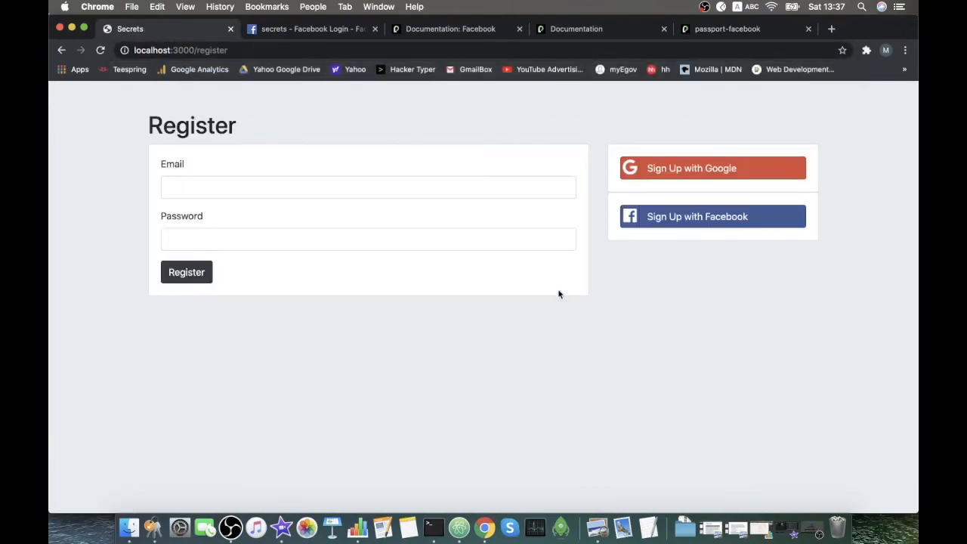
{"action": "left_click", "coordinate": [712, 216]}
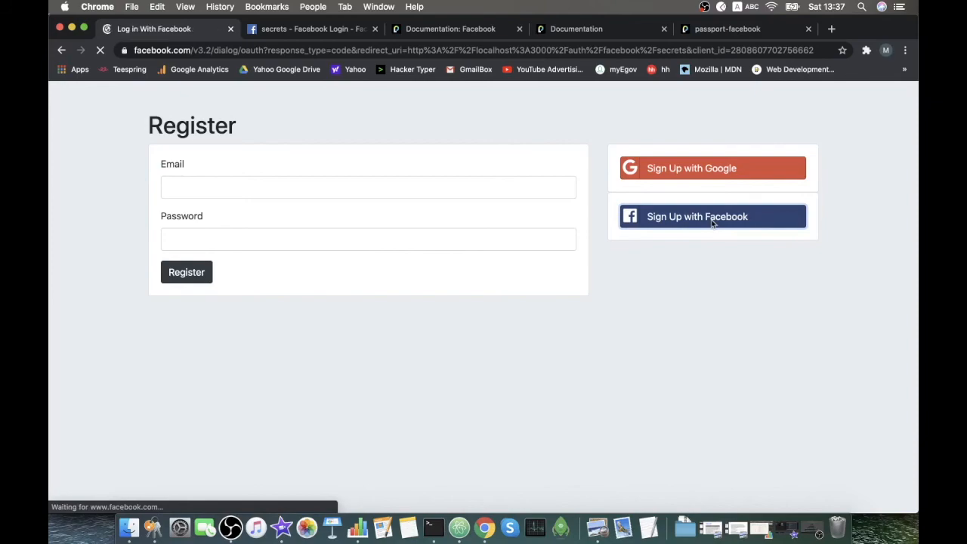
{"action": "left_click", "coordinate": [711, 218]}
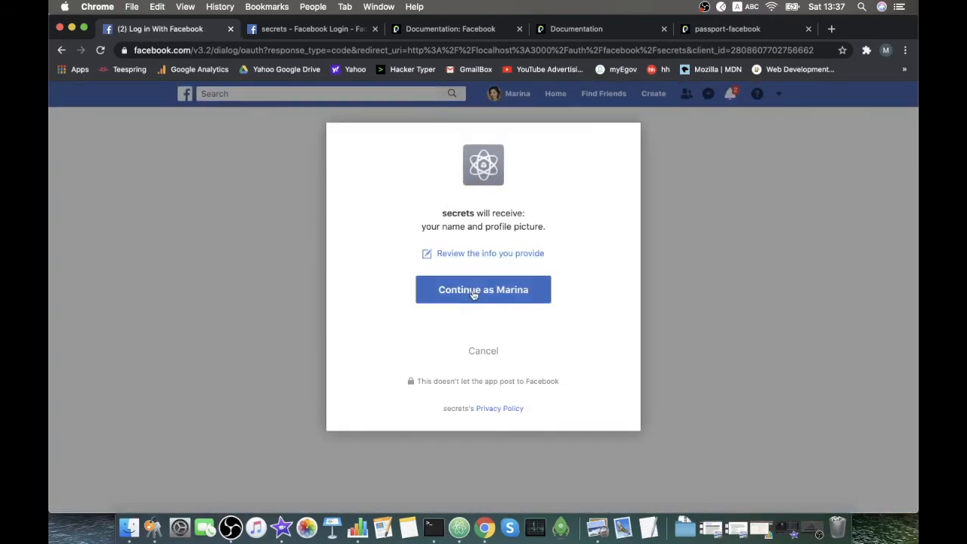
{"action": "left_click", "coordinate": [484, 290]}
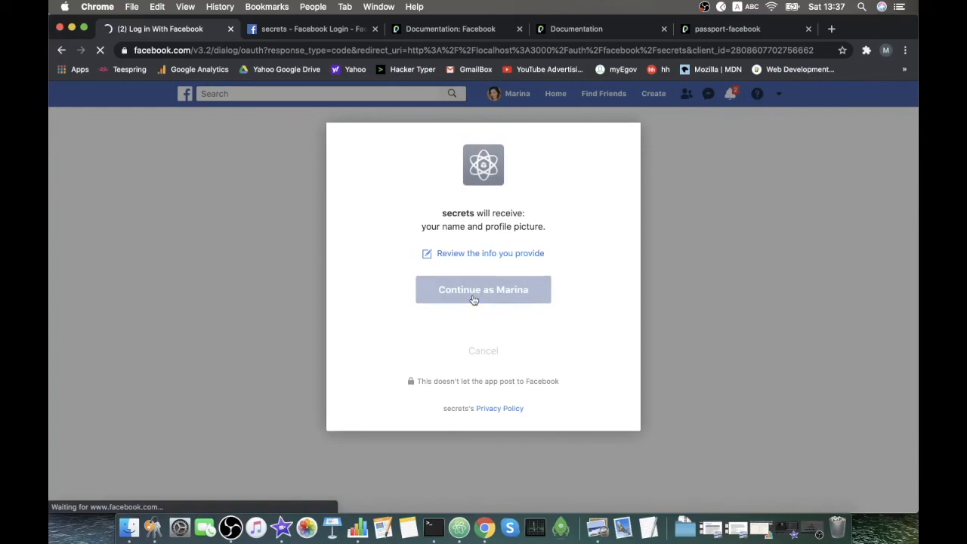
{"action": "left_click", "coordinate": [484, 290]}
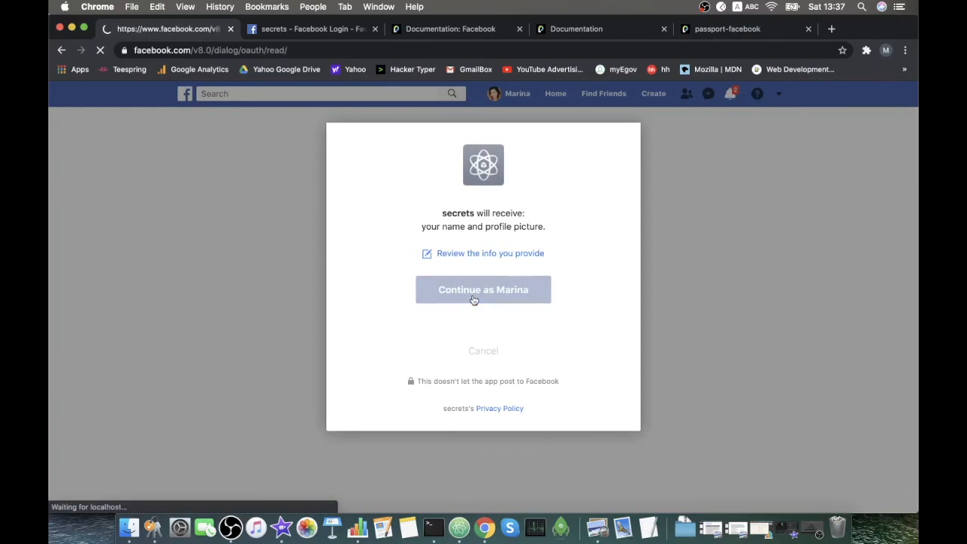
{"action": "left_click", "coordinate": [484, 290]}
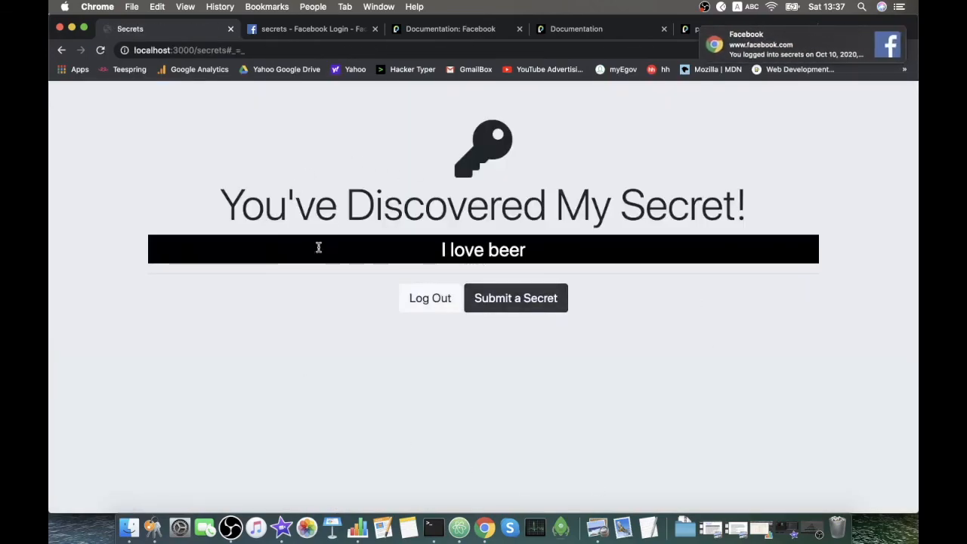